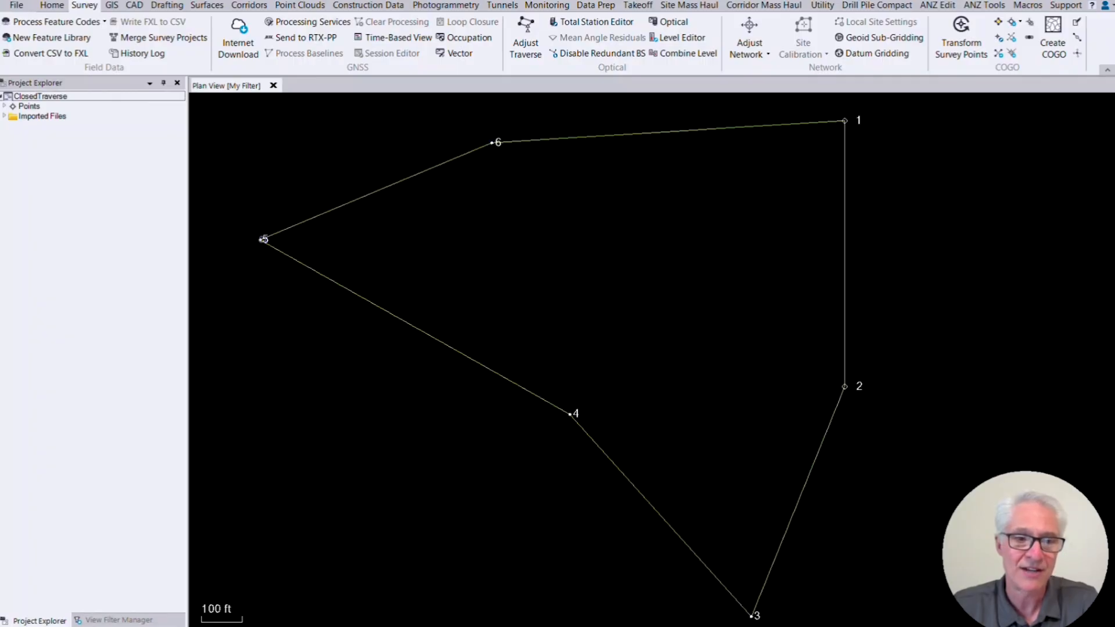
- Open Project Settings for the ClosedTraverse project
{"action": "left_click", "coordinate": [845, 120]}
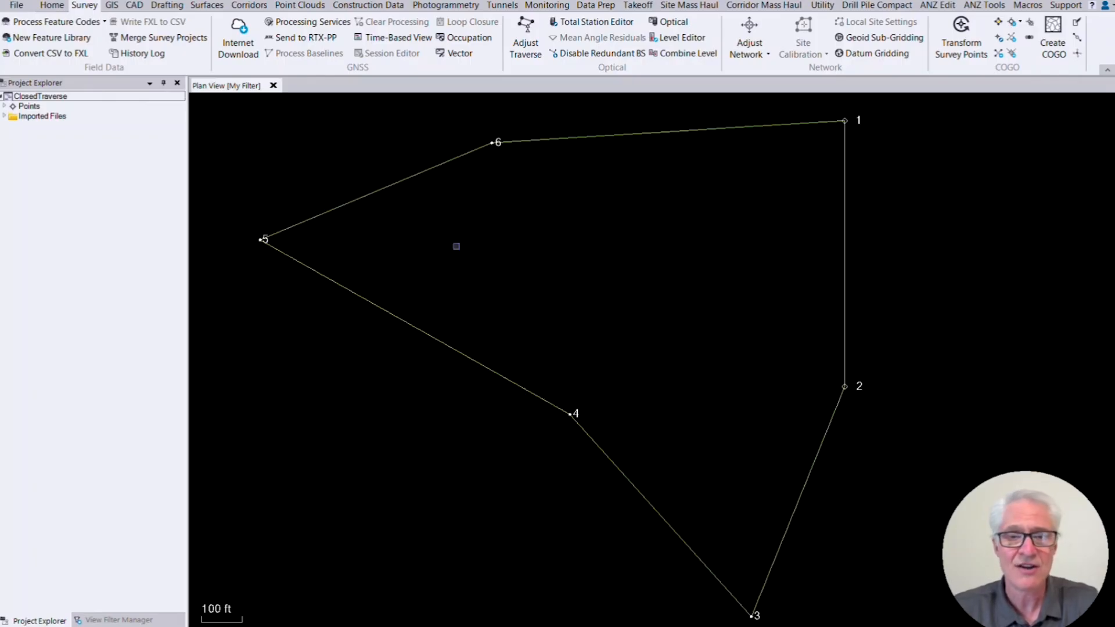
{"action": "mouse_move", "coordinate": [165, 50]}
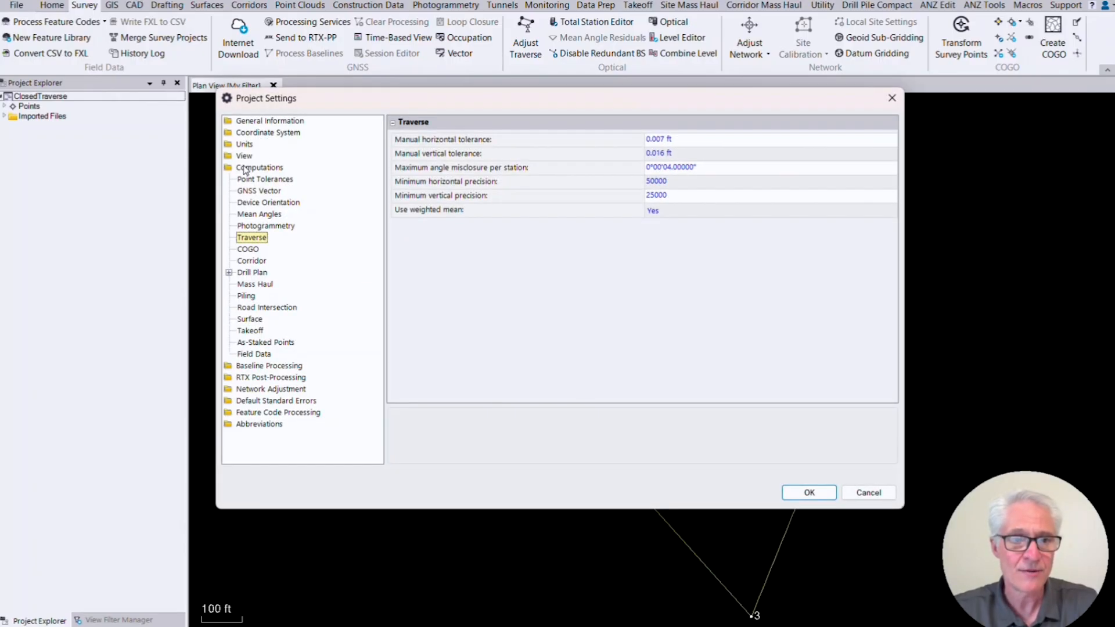
- Check traverse precisions (50000/25000) and weighted mean Yes, then close settings unchanged
{"action": "left_click", "coordinate": [259, 167]}
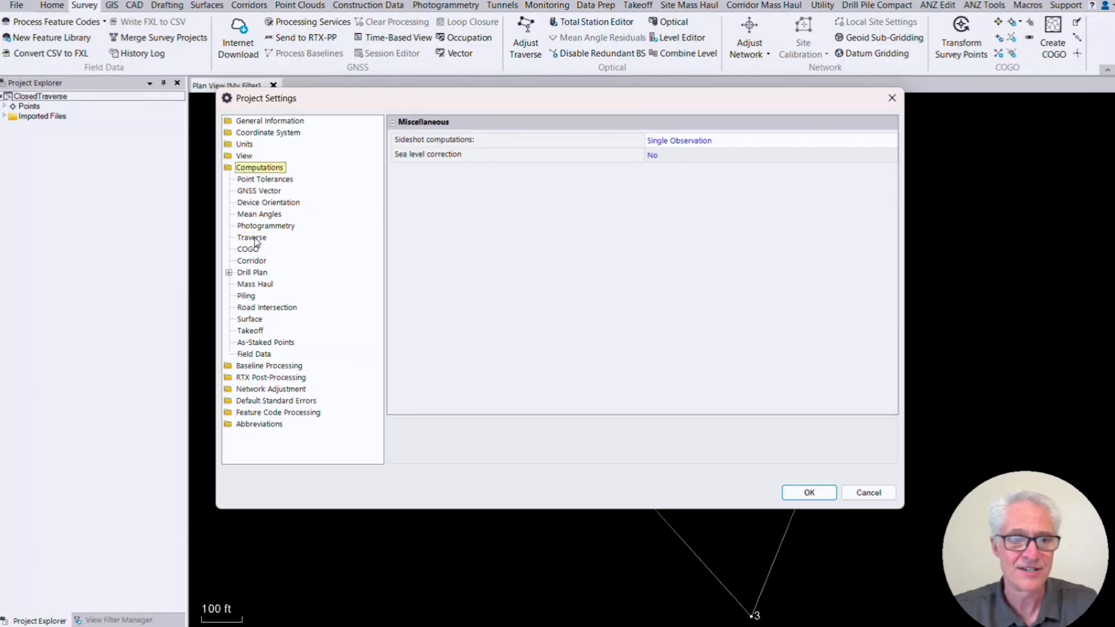
{"action": "left_click", "coordinate": [251, 237]}
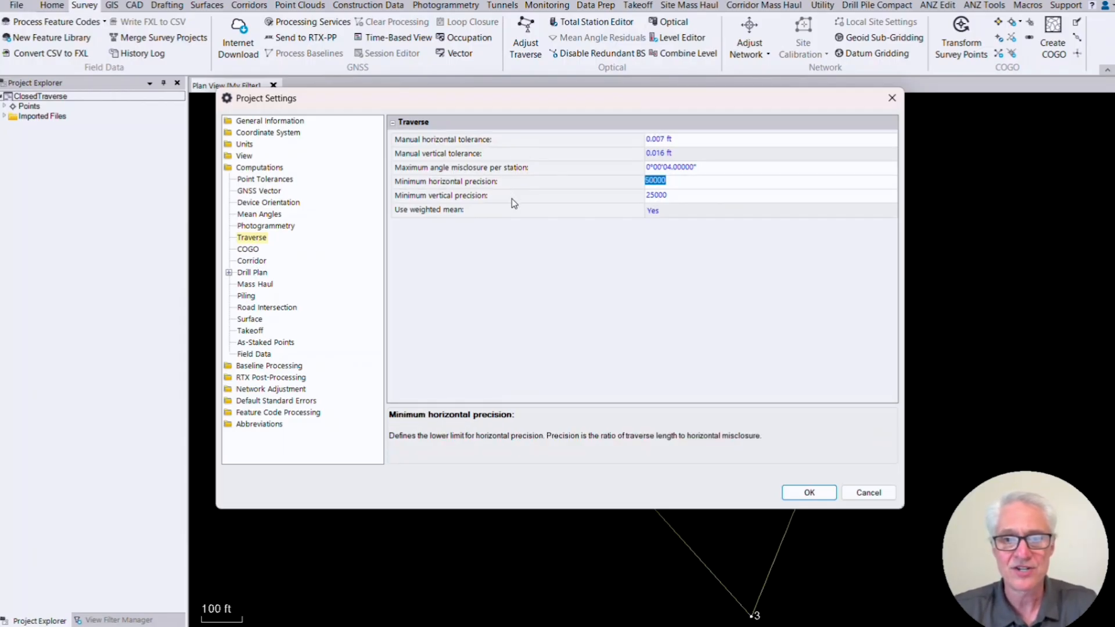
{"action": "left_click", "coordinate": [768, 195]}
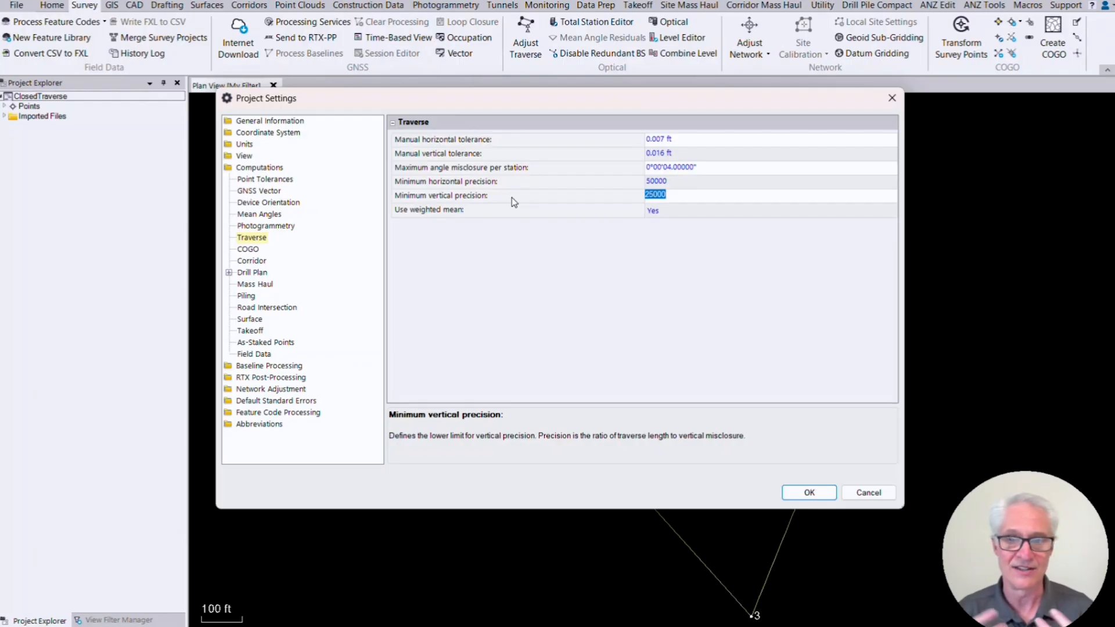
{"action": "mouse_move", "coordinate": [514, 217]}
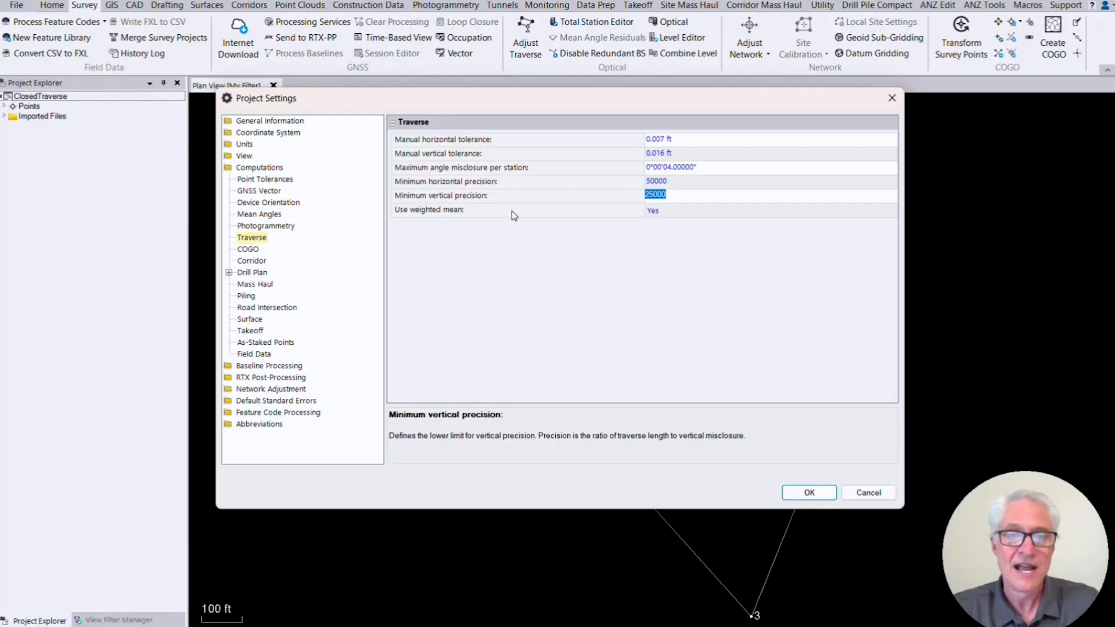
{"action": "left_click", "coordinate": [768, 210]}
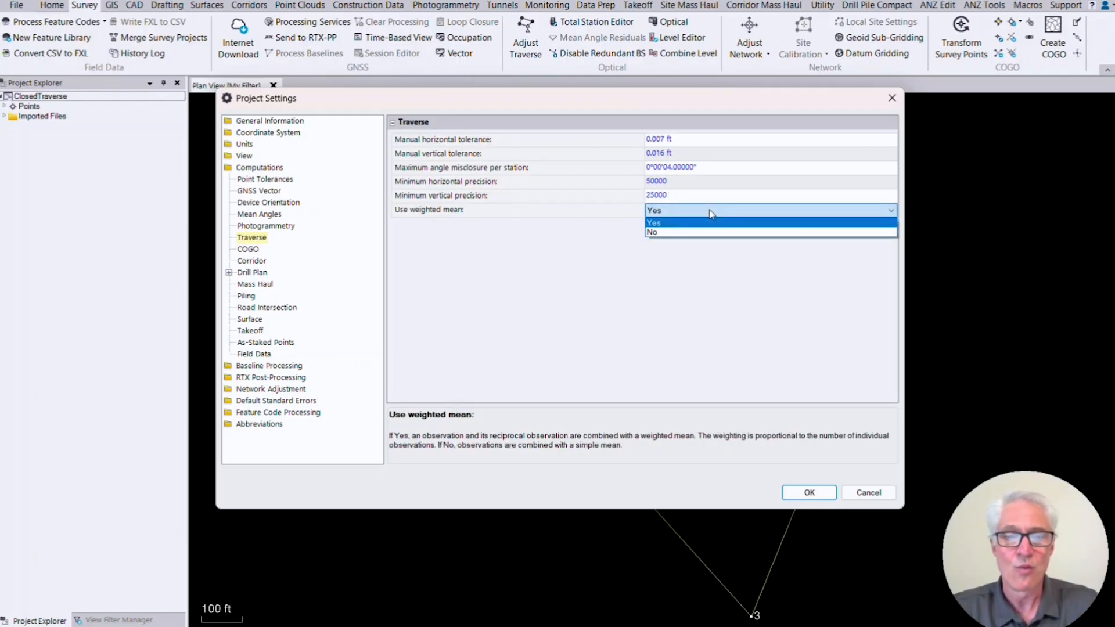
{"action": "left_click", "coordinate": [654, 223]}
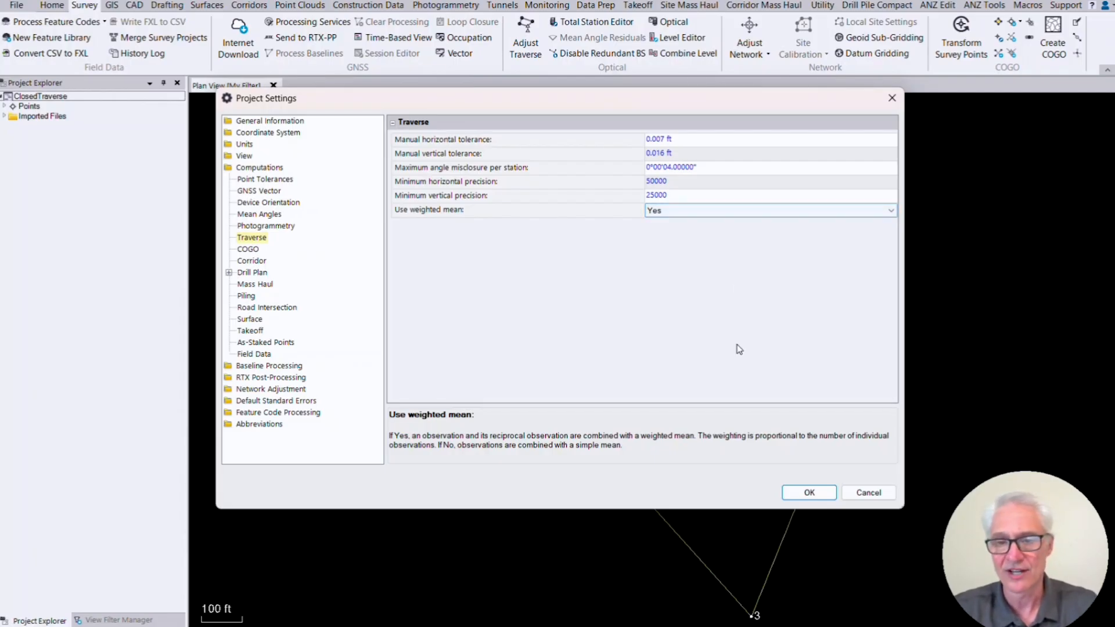
{"action": "left_click", "coordinate": [808, 492]}
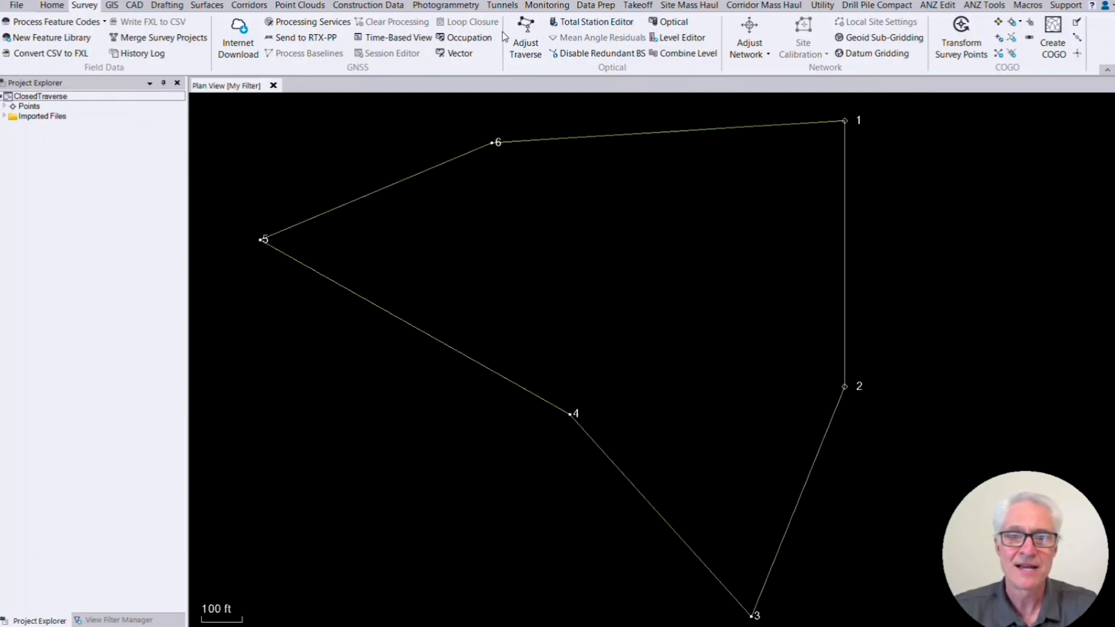
{"action": "mouse_move", "coordinate": [525, 38]}
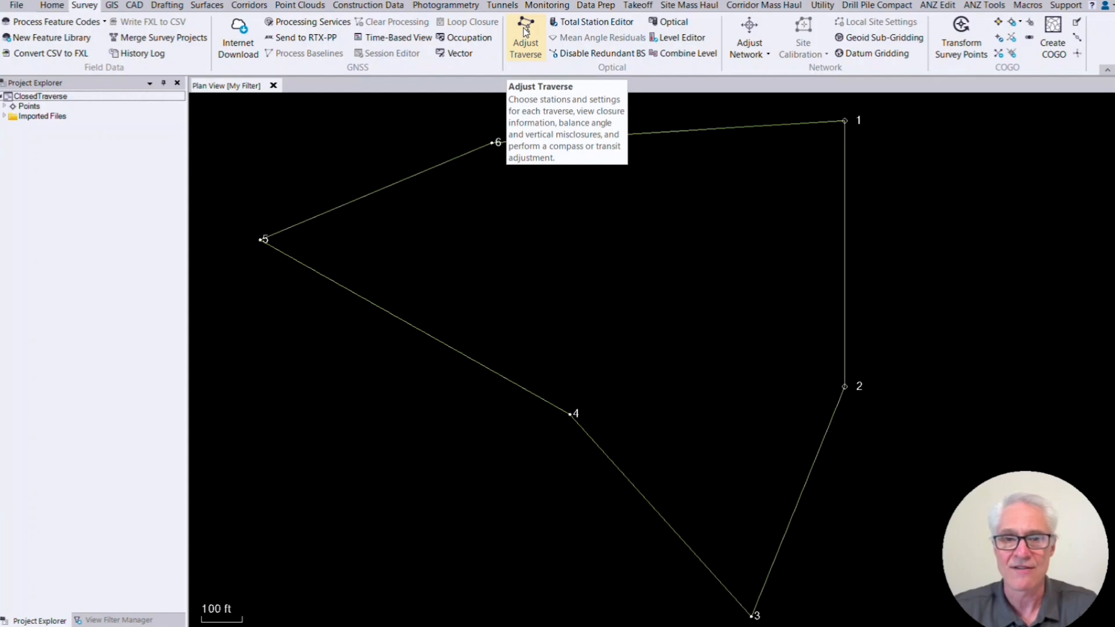
- Create a new traverse adjustment named 'Boundary'
{"action": "left_click", "coordinate": [526, 37]}
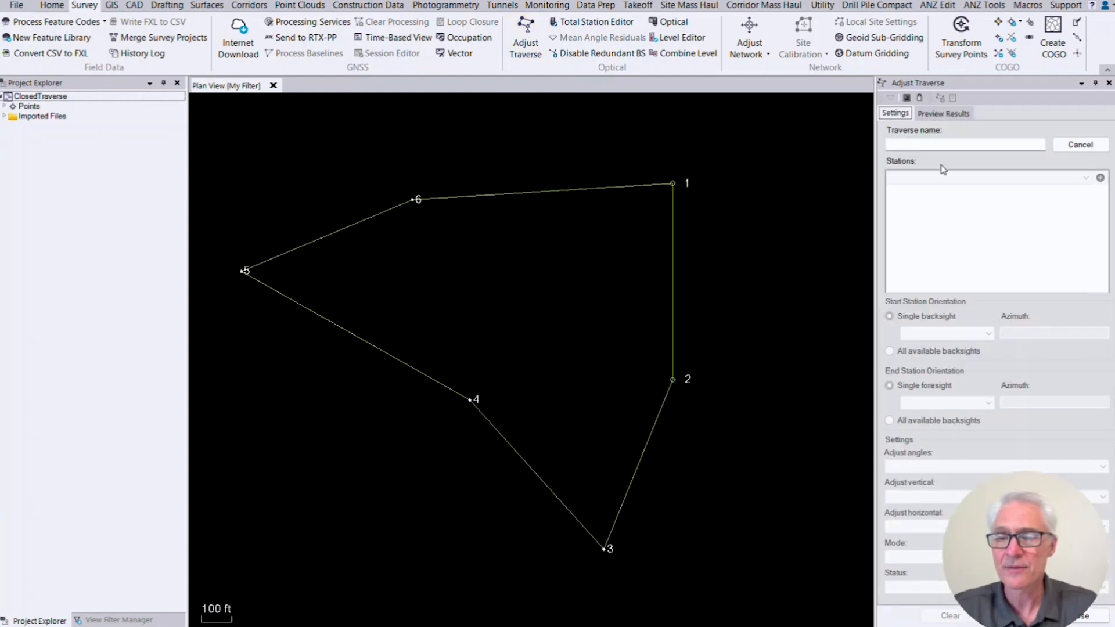
{"action": "left_click", "coordinate": [966, 144]}
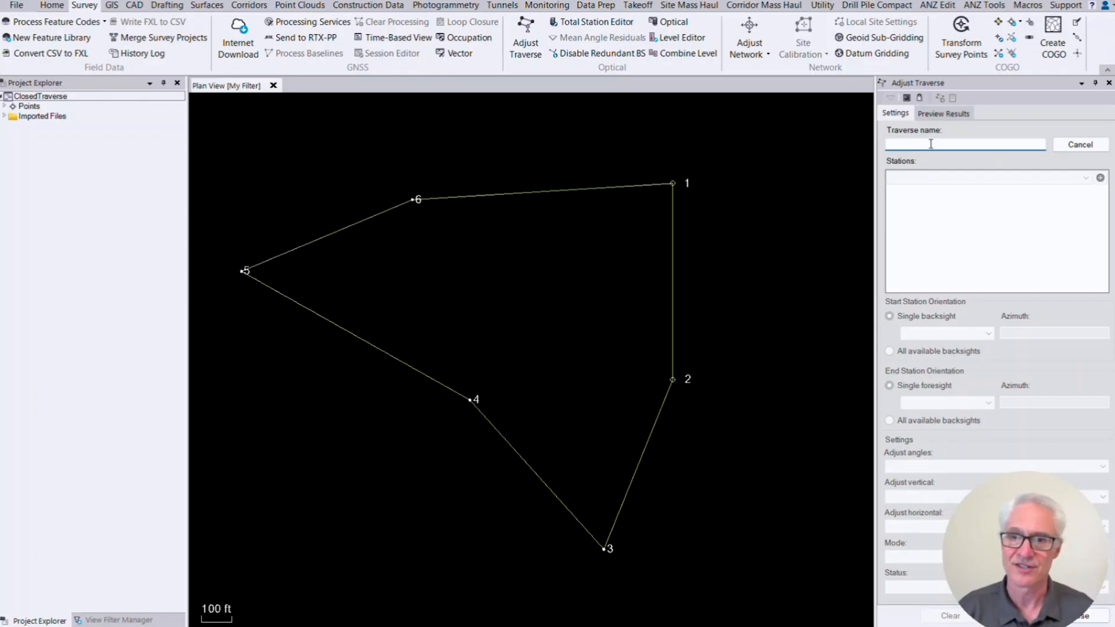
{"action": "type", "text": "Boundary"}
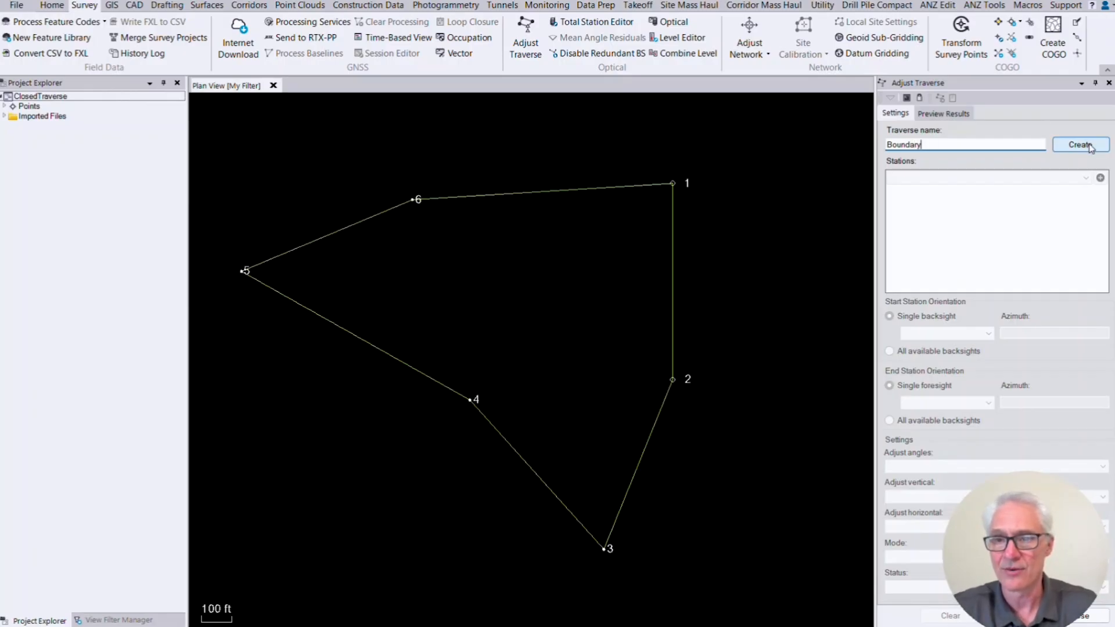
{"action": "left_click", "coordinate": [1078, 144]}
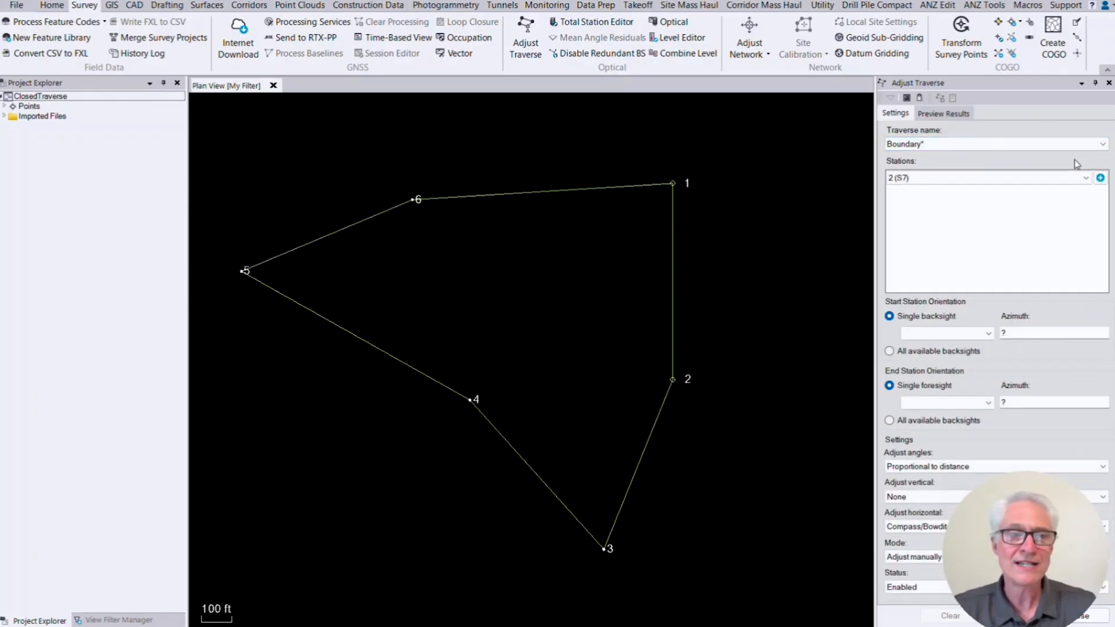
- Add stations 3, 4, 5, 6 and 1 from Imported Files to close the loop
{"action": "left_click", "coordinate": [988, 178]}
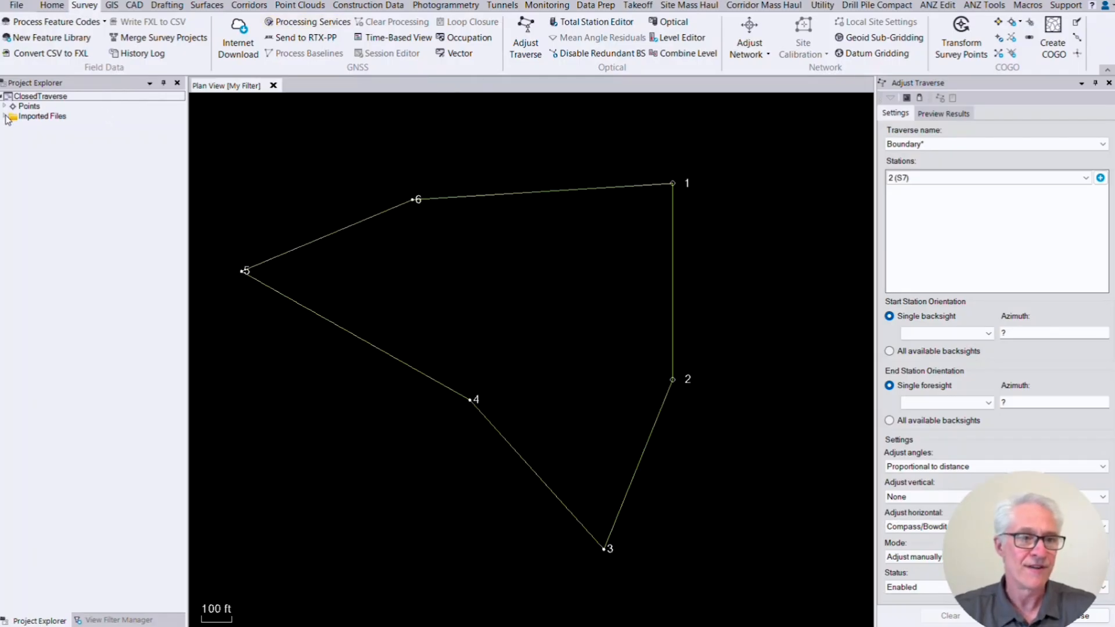
{"action": "left_click", "coordinate": [5, 117]}
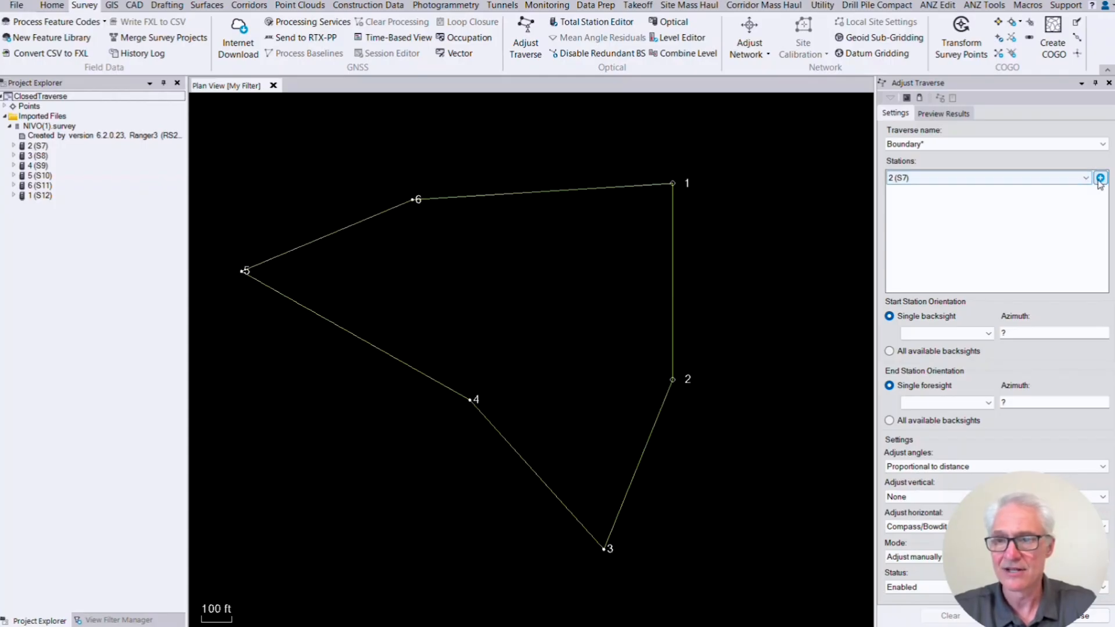
{"action": "left_click", "coordinate": [1101, 177]}
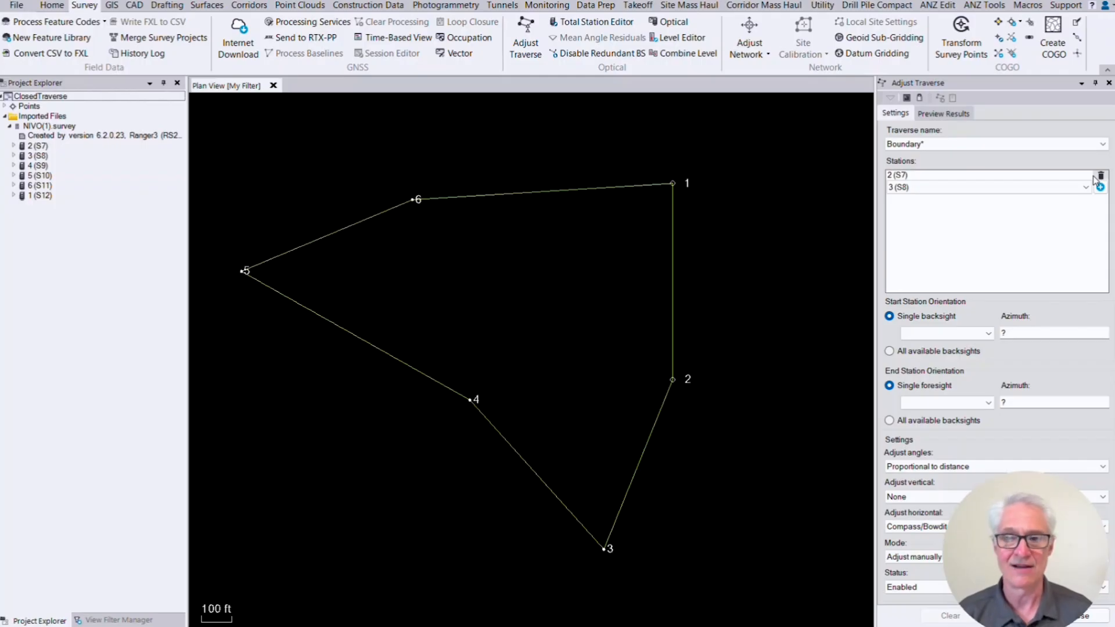
{"action": "left_click", "coordinate": [918, 187]}
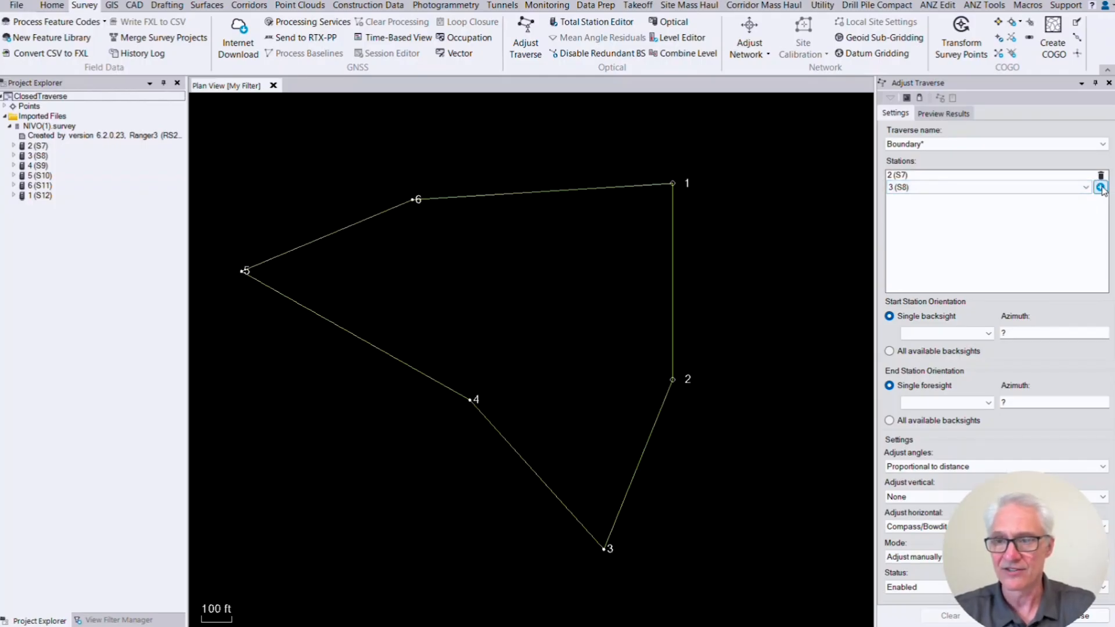
{"action": "left_click", "coordinate": [1101, 187]}
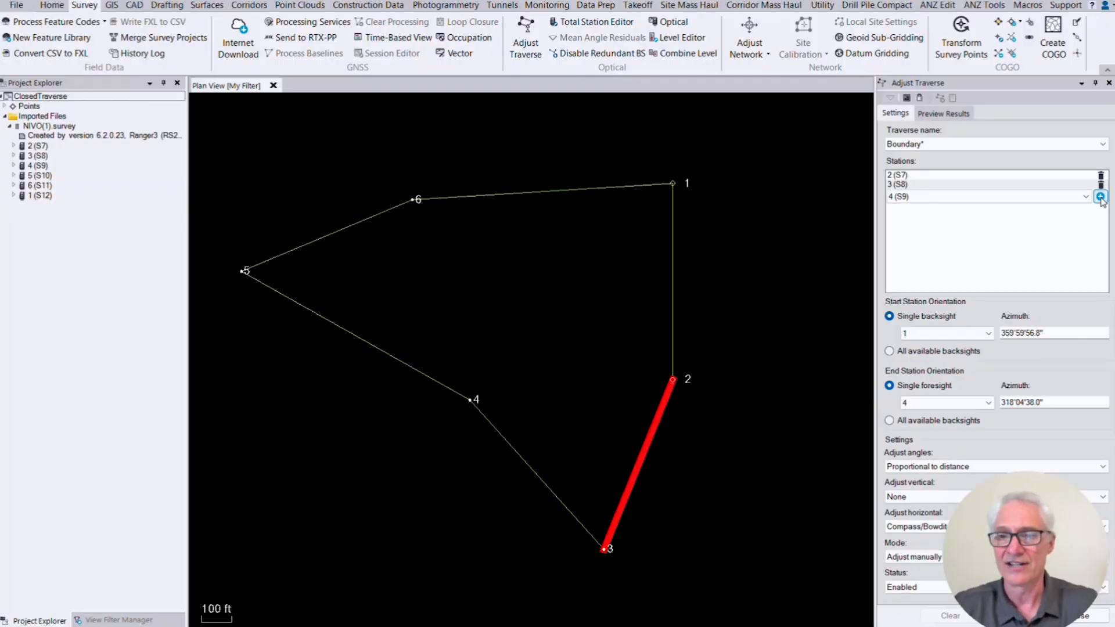
{"action": "left_click", "coordinate": [1101, 196]}
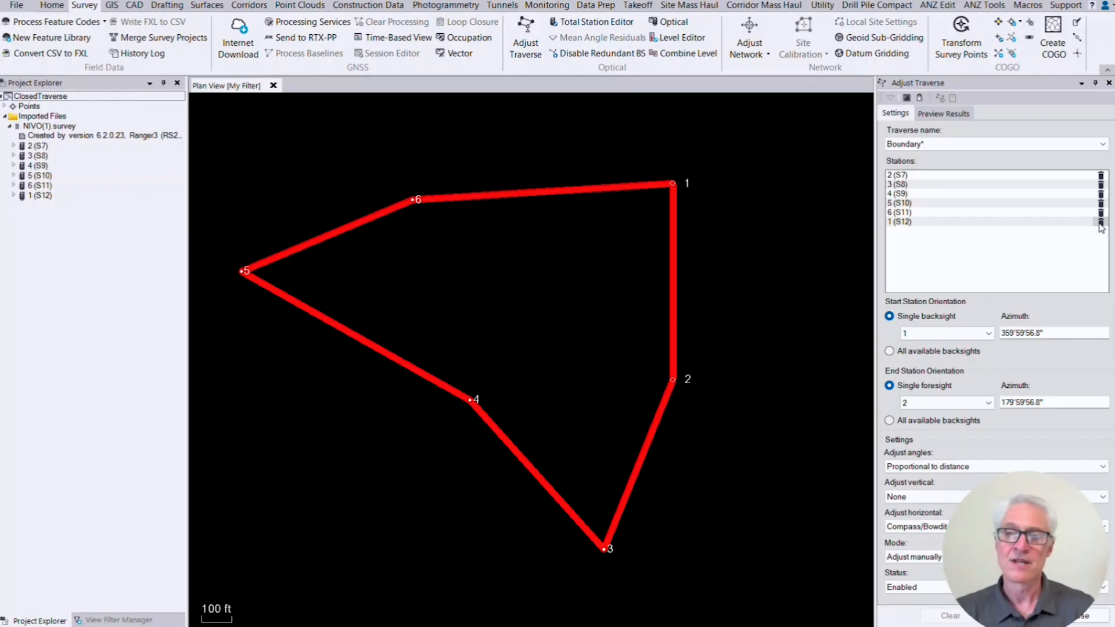
{"action": "left_click", "coordinate": [947, 333]}
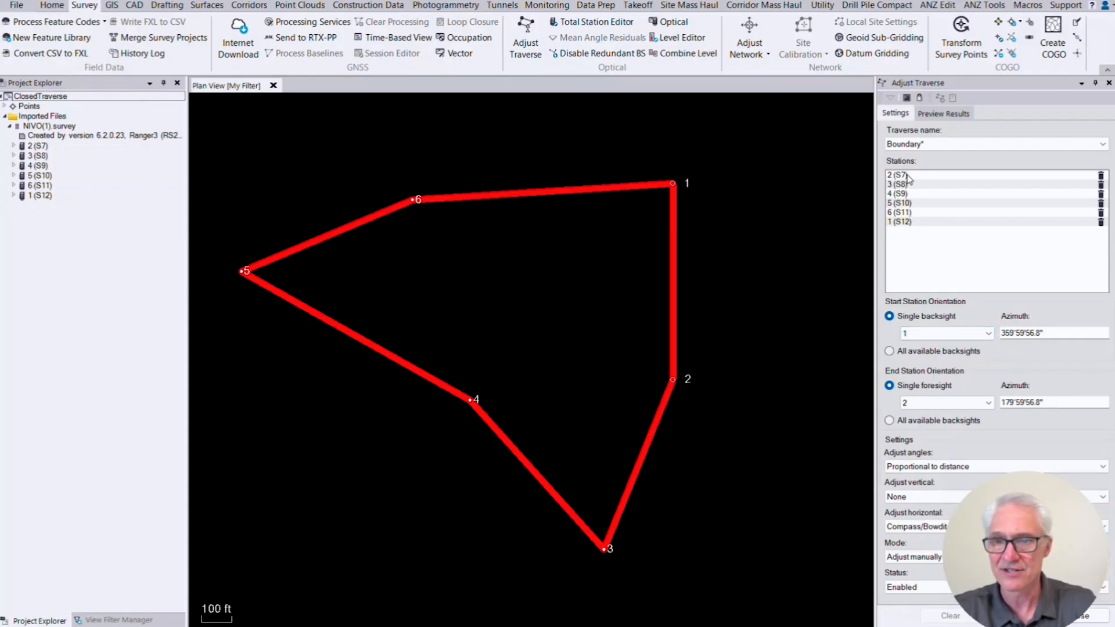
{"action": "left_click", "coordinate": [946, 333]}
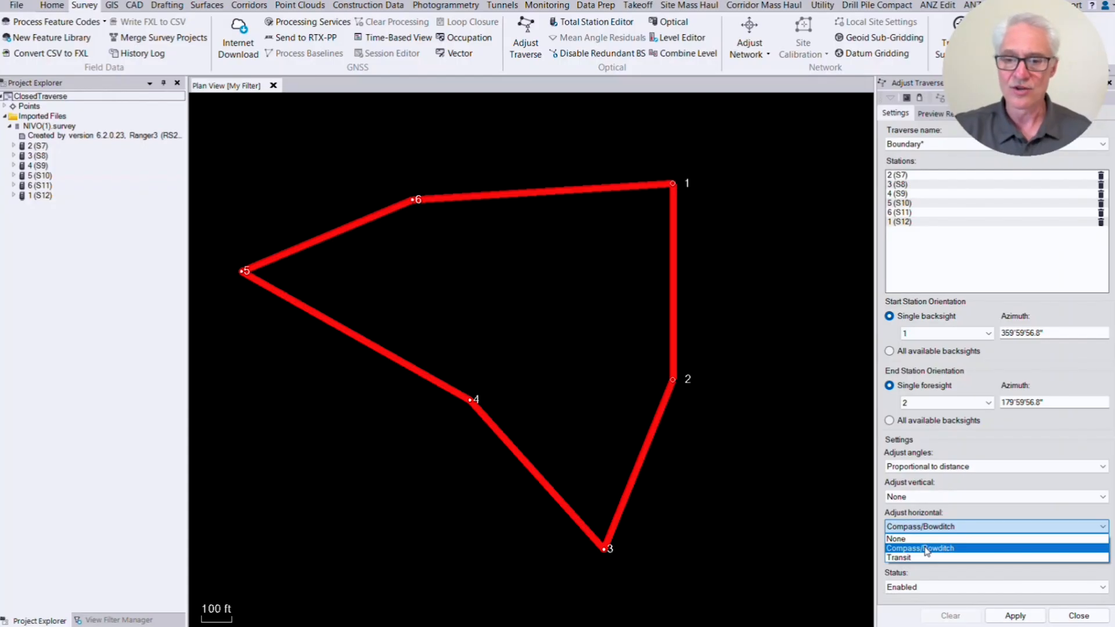
{"action": "mouse_move", "coordinate": [920, 558]}
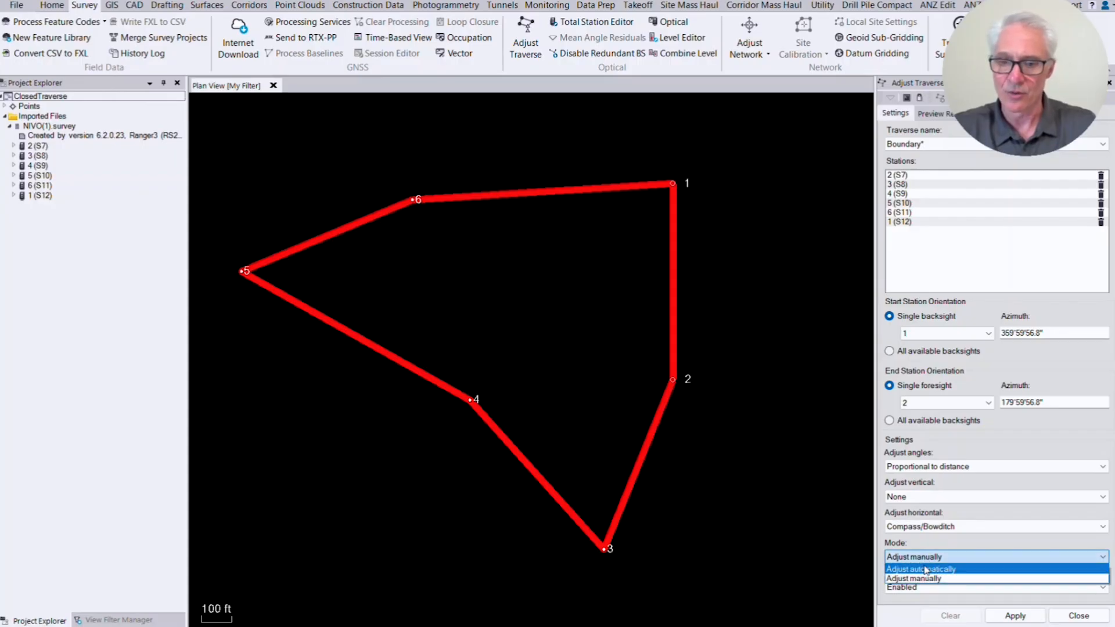
{"action": "mouse_move", "coordinate": [925, 578]}
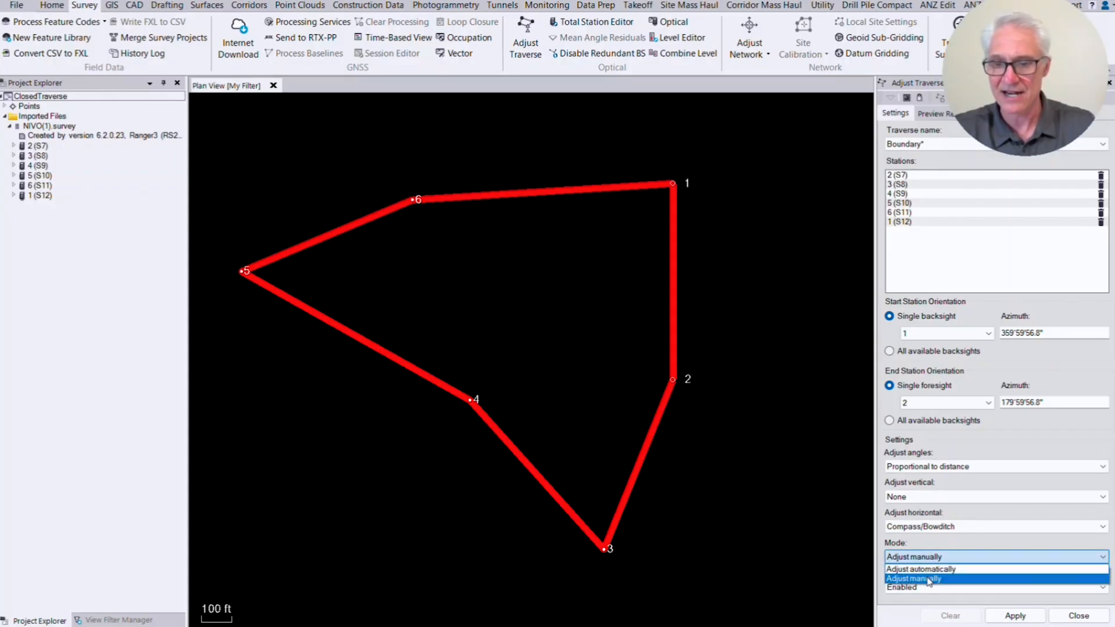
- Choose Adjust manually in the Boundary traverse Mode dropdown
{"action": "left_click", "coordinate": [914, 579]}
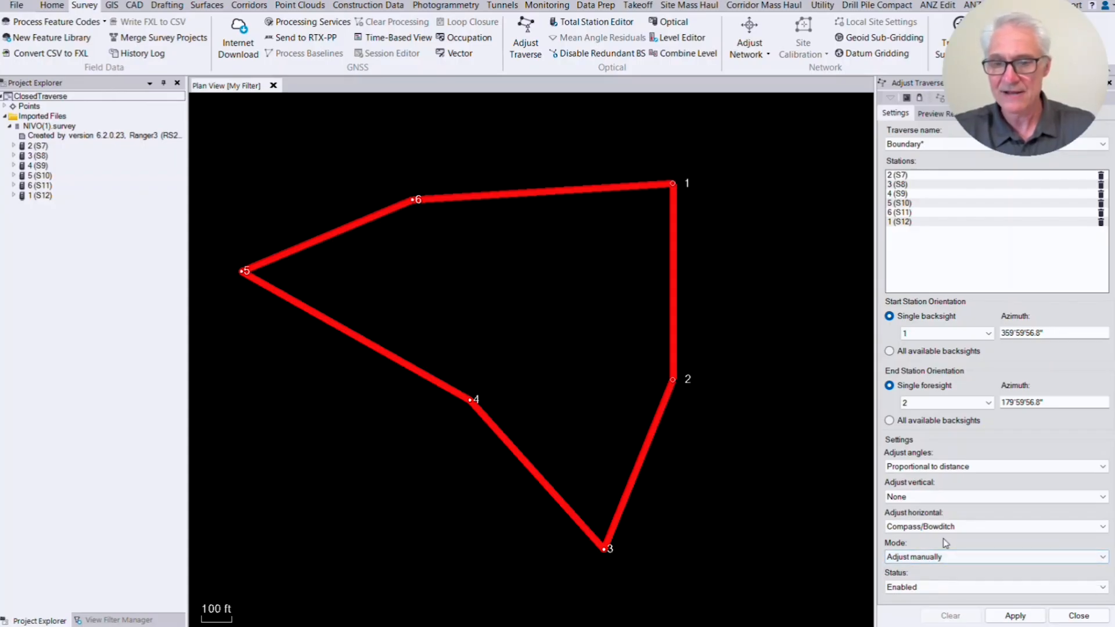
{"action": "left_click", "coordinate": [996, 557]}
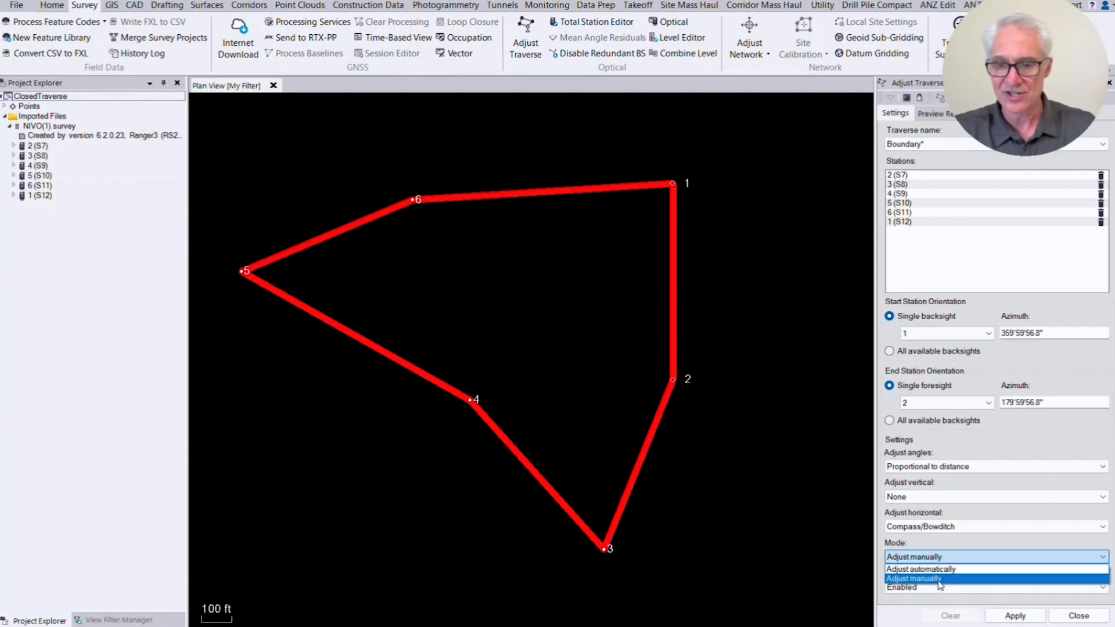
{"action": "left_click", "coordinate": [913, 578]}
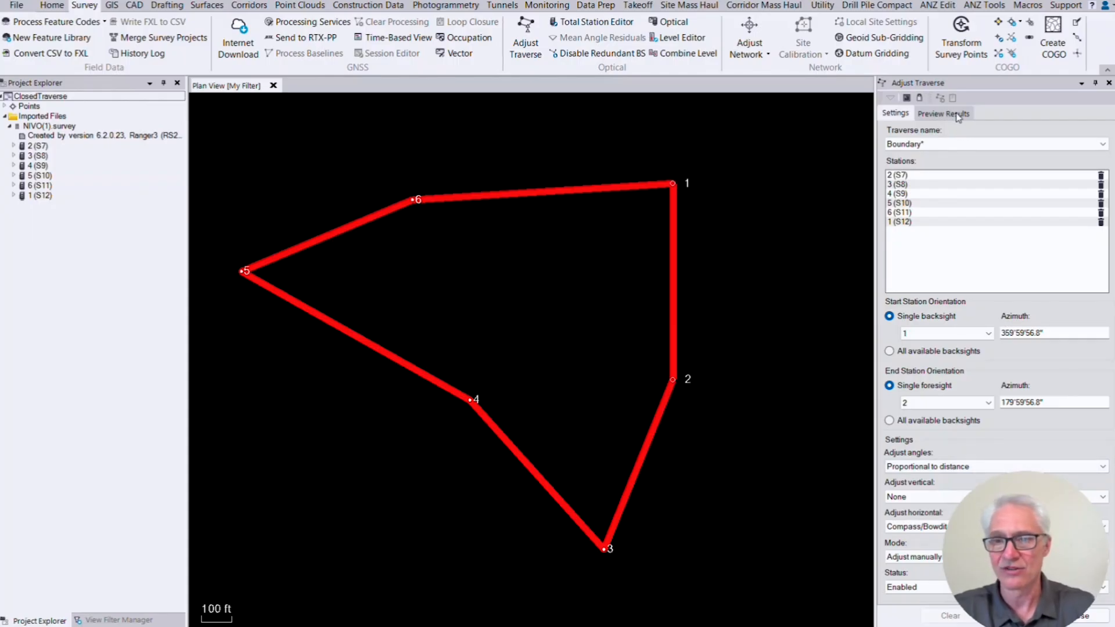
- Preview Boundary's misclosures before and after adjustment (1:68201 before)
{"action": "left_click", "coordinate": [943, 113]}
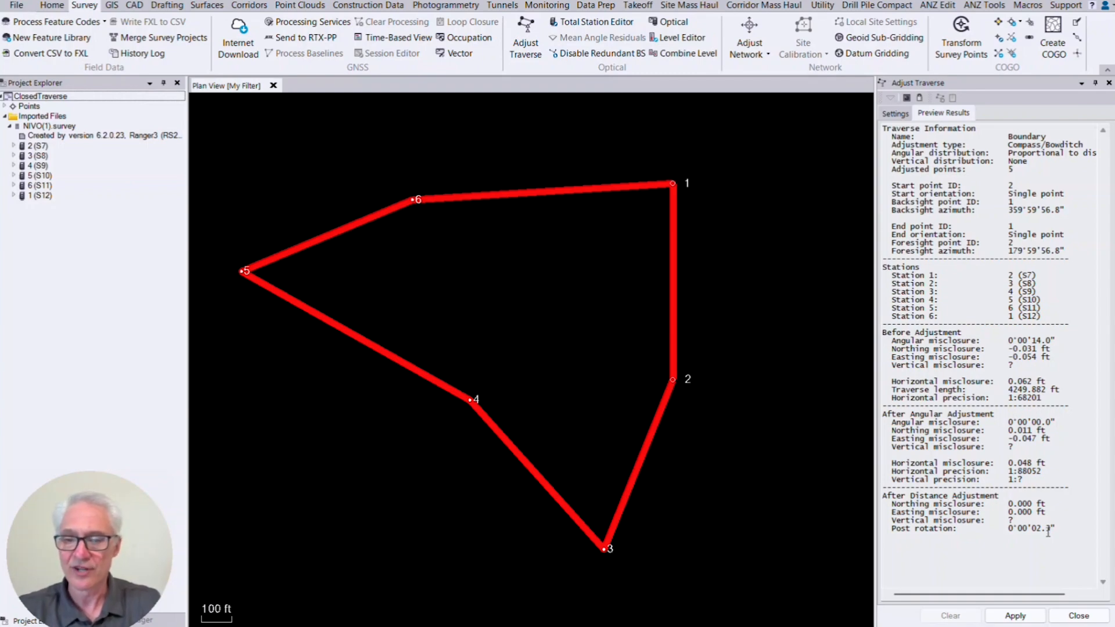
{"action": "left_click", "coordinate": [1016, 615]}
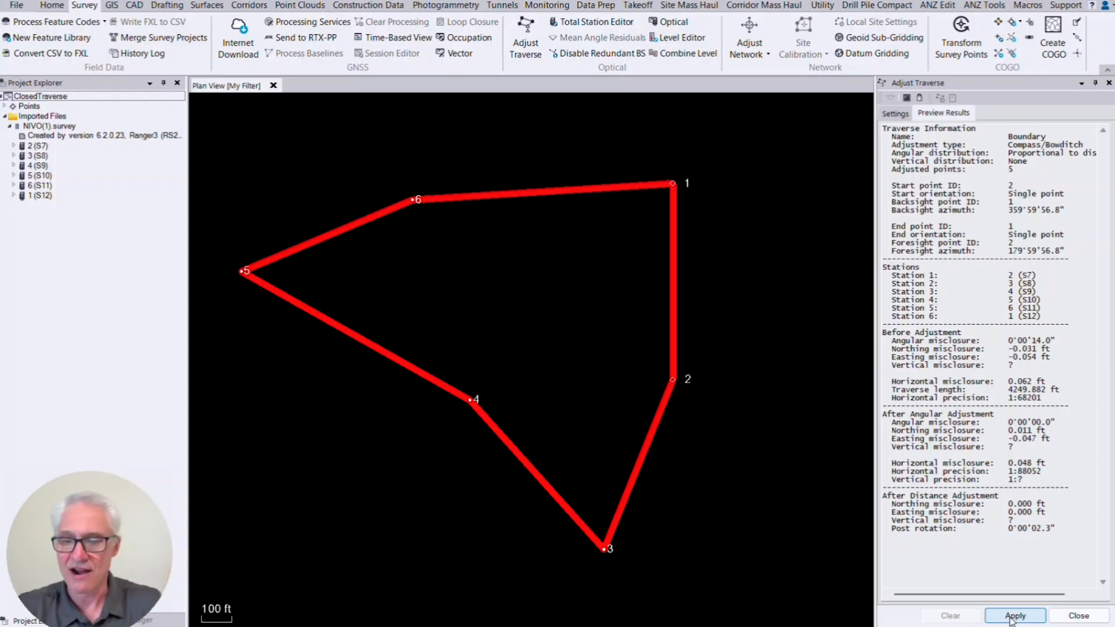
- Apply the Boundary adjustment and close the Adjust Traverse pane
{"action": "left_click", "coordinate": [1014, 615]}
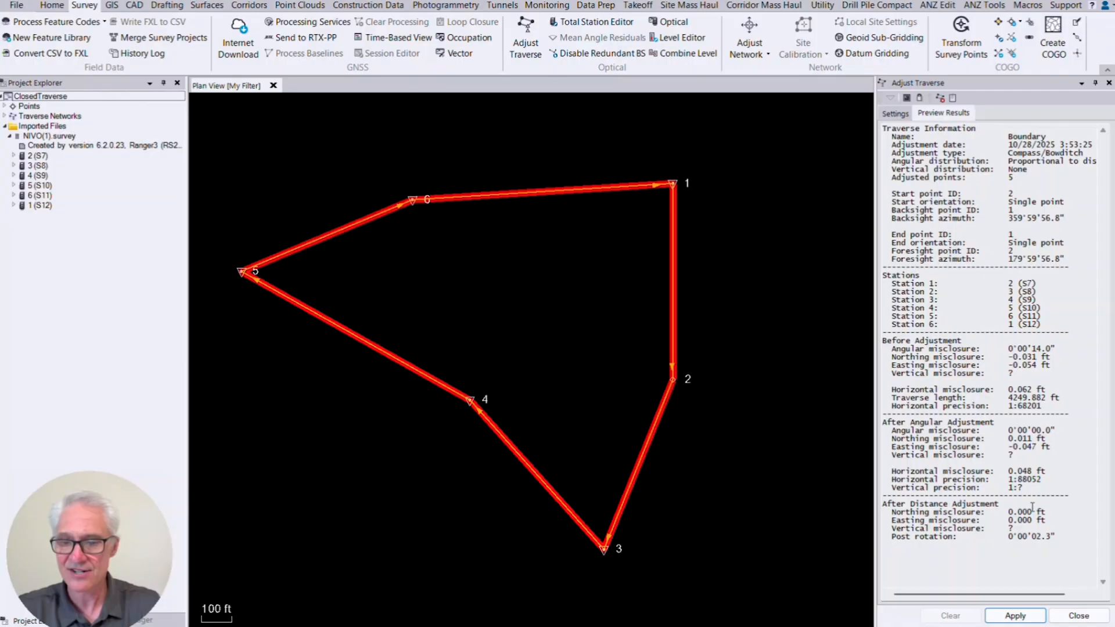
{"action": "left_click", "coordinate": [1078, 616]}
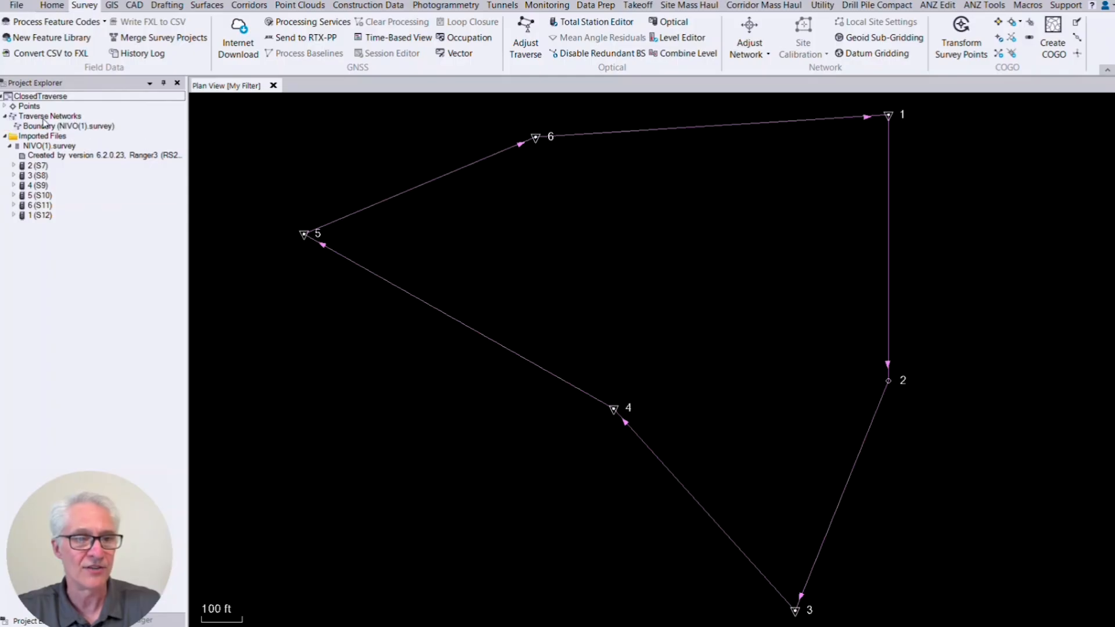
- Run Traverse Adjustment Report on Boundary under Traverse Networks
{"action": "left_click", "coordinate": [68, 126]}
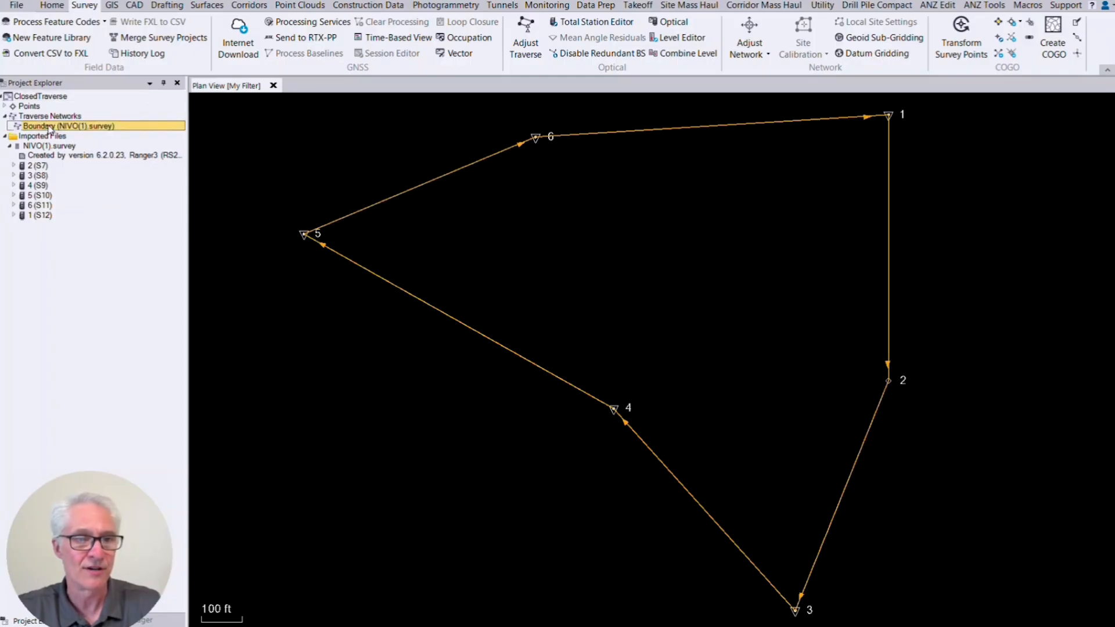
{"action": "right_click", "coordinate": [69, 126]}
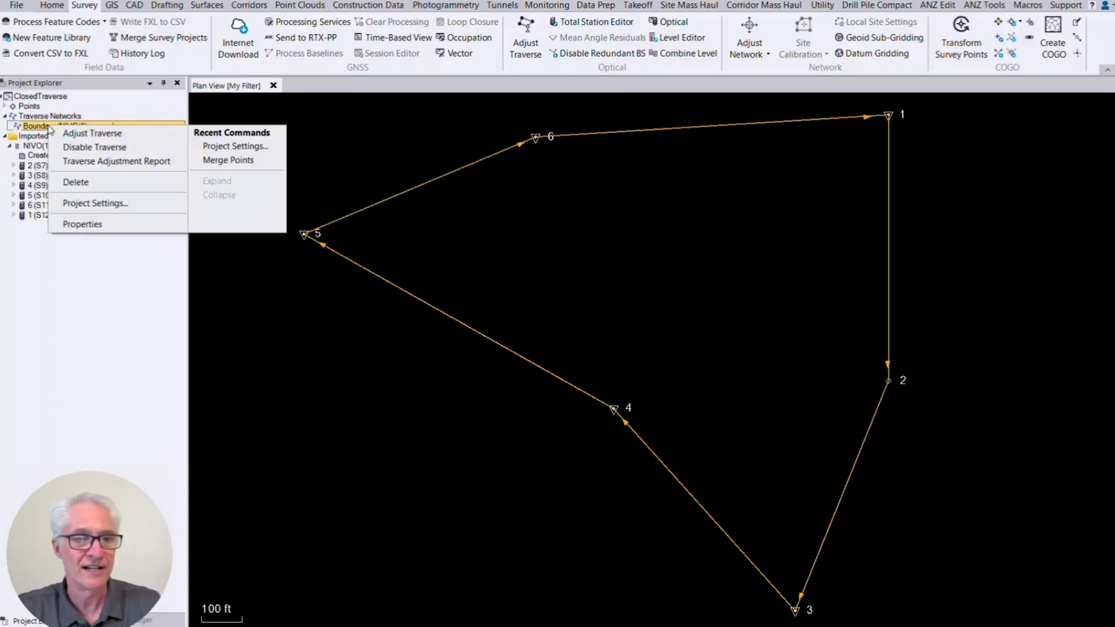
{"action": "mouse_move", "coordinate": [117, 162]}
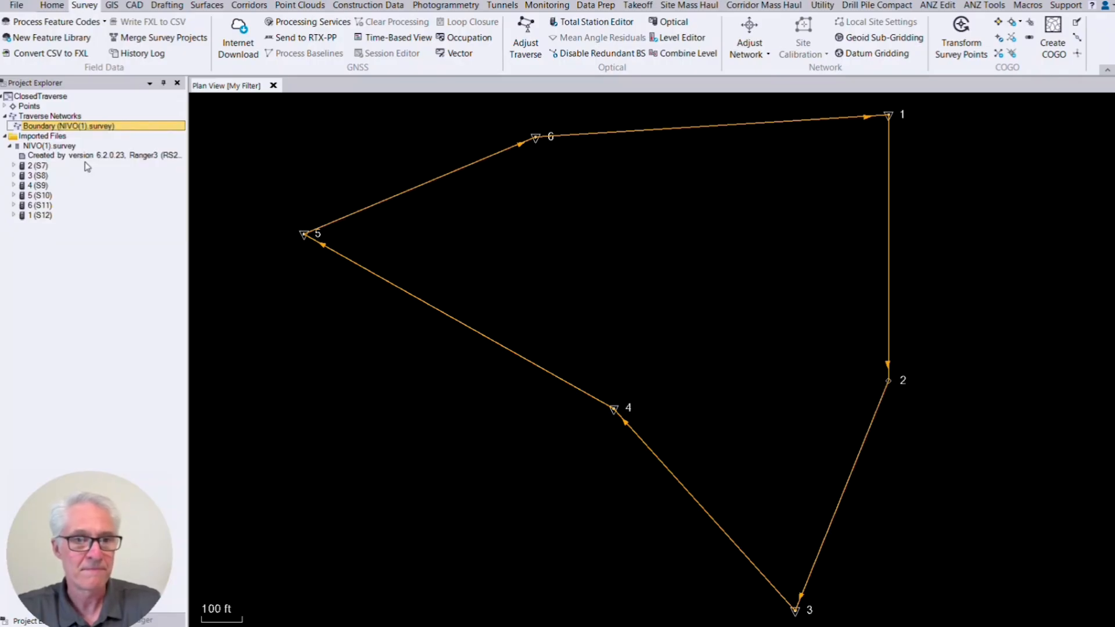
{"action": "left_click", "coordinate": [525, 32]}
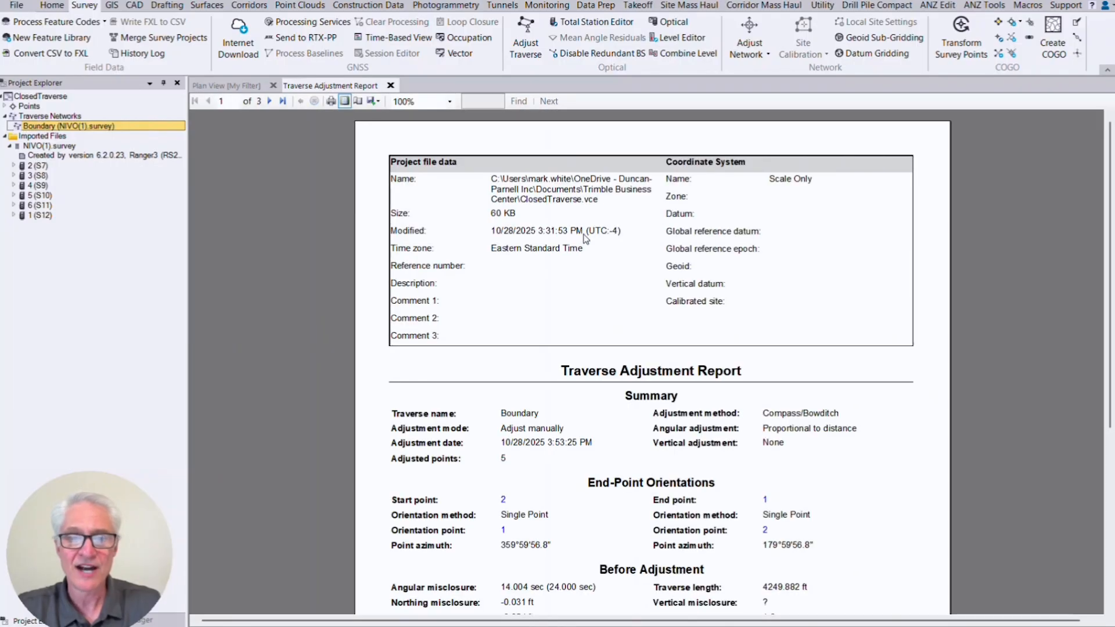
- Review report page one's summary and misclosures, then go to page two
{"action": "scroll", "scroll_direction": "down", "scroll_amount": 3}
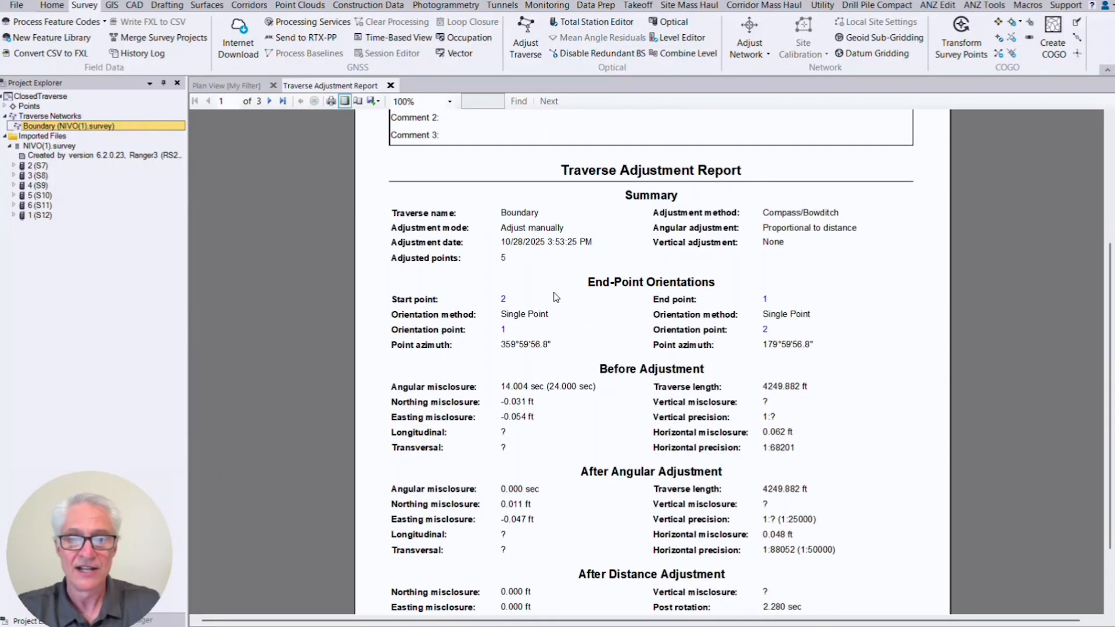
{"action": "mouse_move", "coordinate": [638, 304]}
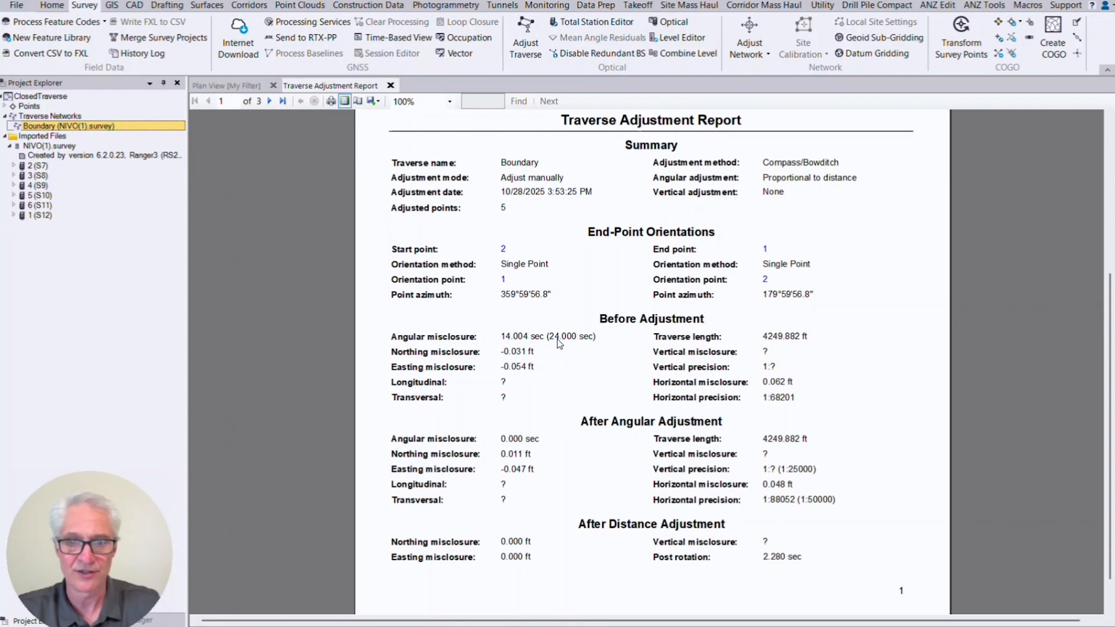
{"action": "mouse_move", "coordinate": [524, 349]}
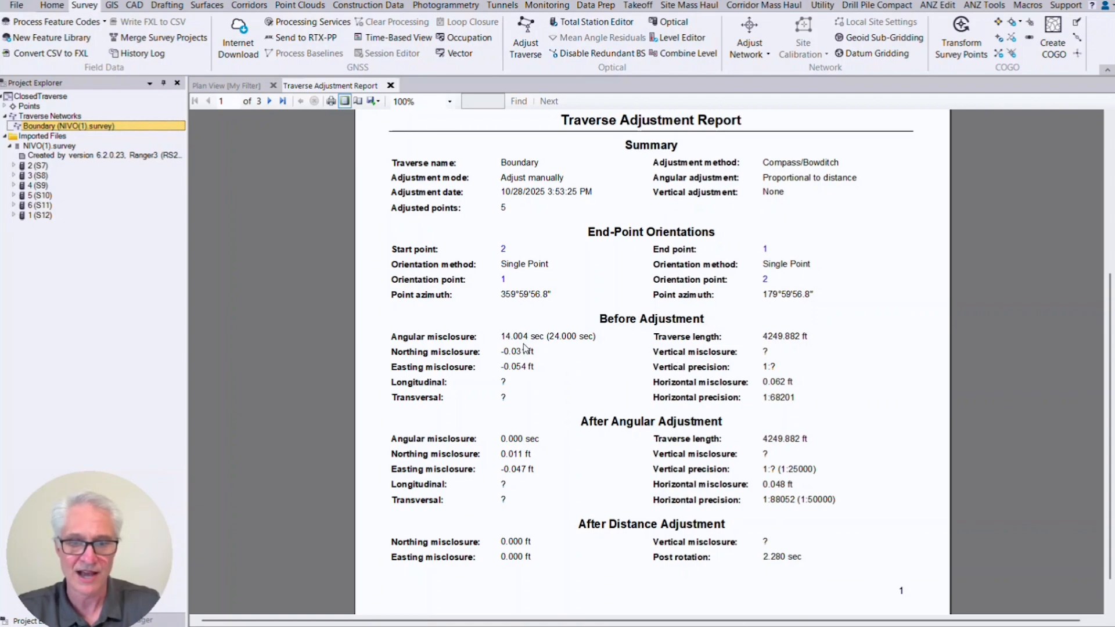
{"action": "mouse_move", "coordinate": [796, 346]}
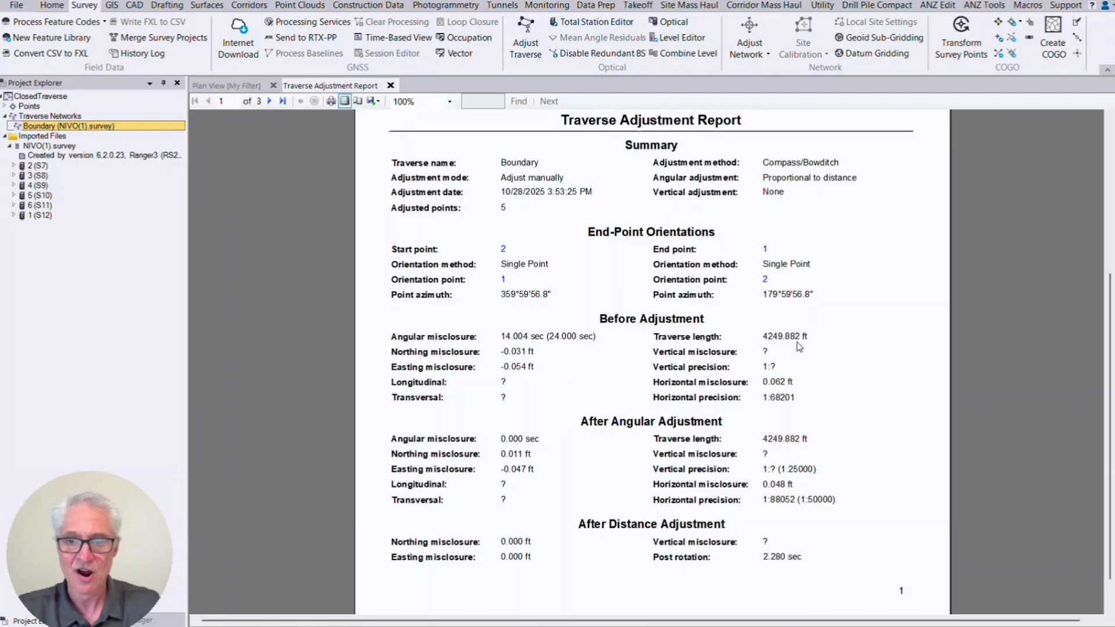
{"action": "mouse_move", "coordinate": [649, 384]}
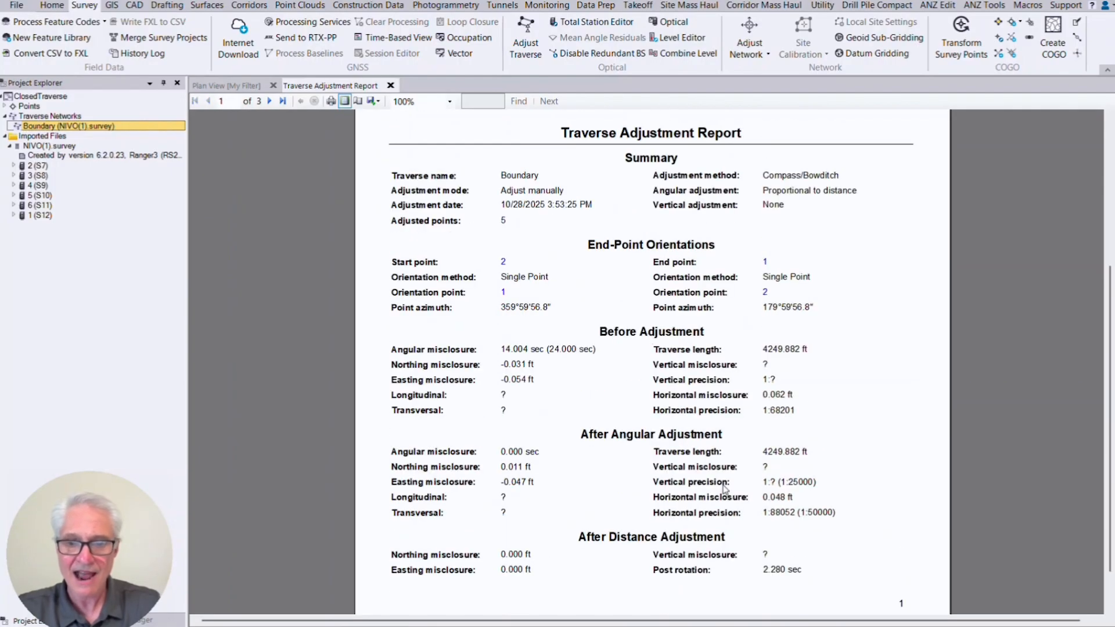
{"action": "mouse_move", "coordinate": [728, 543]}
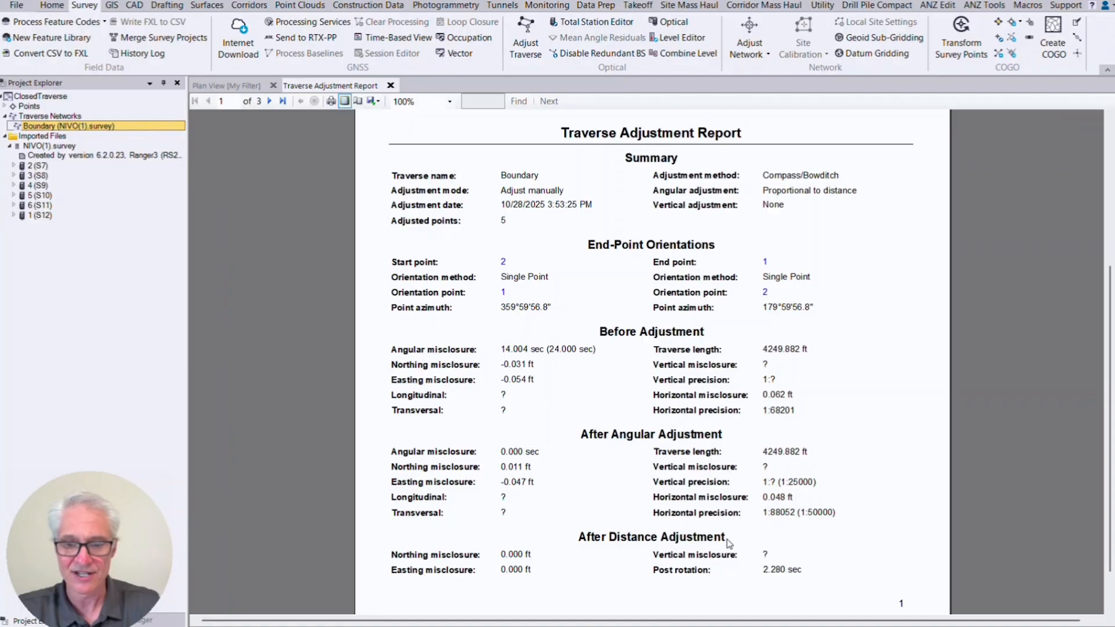
{"action": "left_click", "coordinate": [269, 101]}
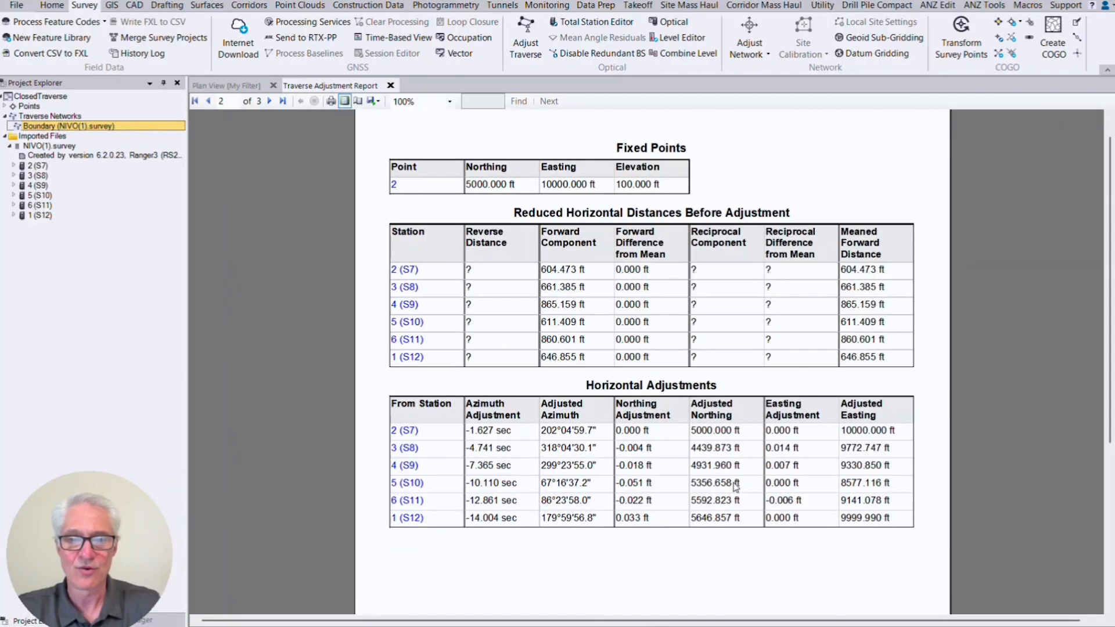
- Review page two's fixed points and horizontal adjustments, then go to page three
{"action": "scroll", "scroll_direction": "down", "scroll_amount": 3}
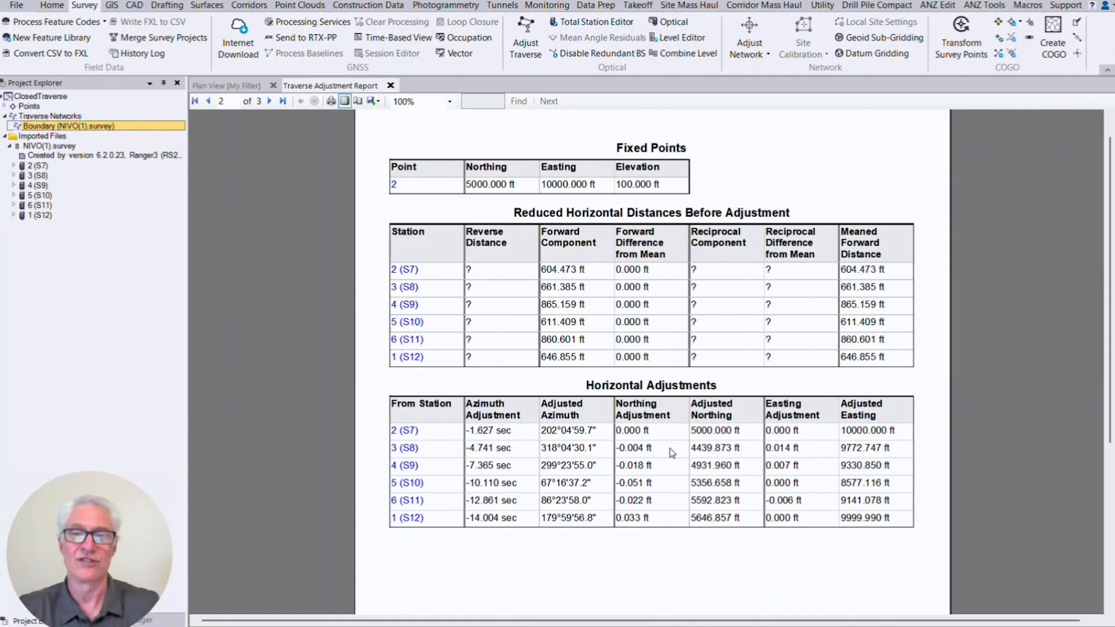
{"action": "scroll", "scroll_direction": "down", "scroll_amount": 3}
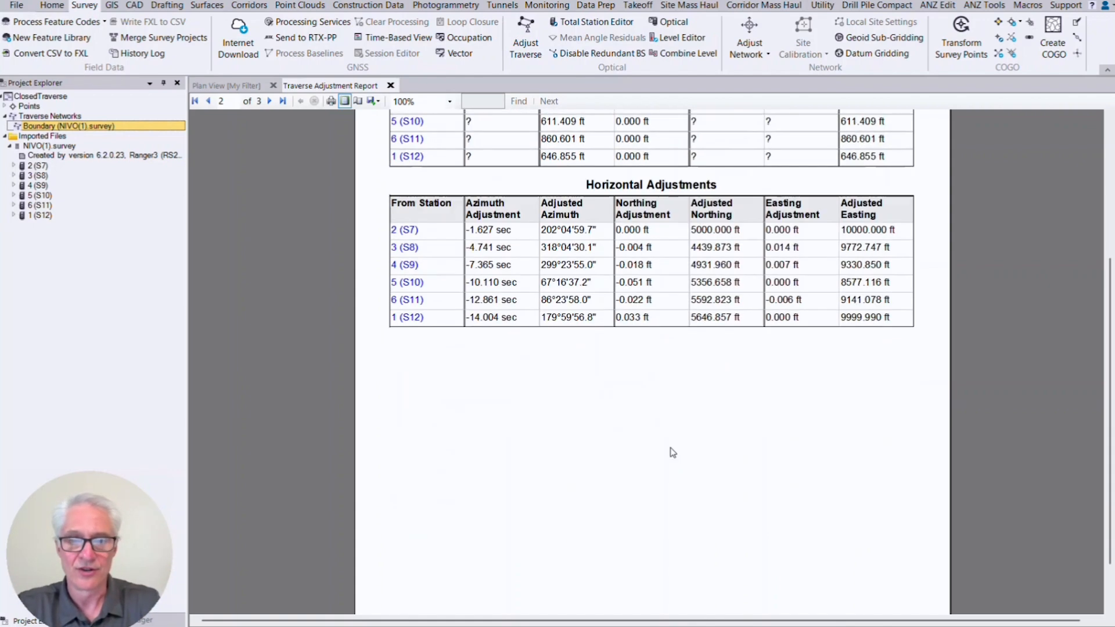
{"action": "left_click", "coordinate": [269, 101]}
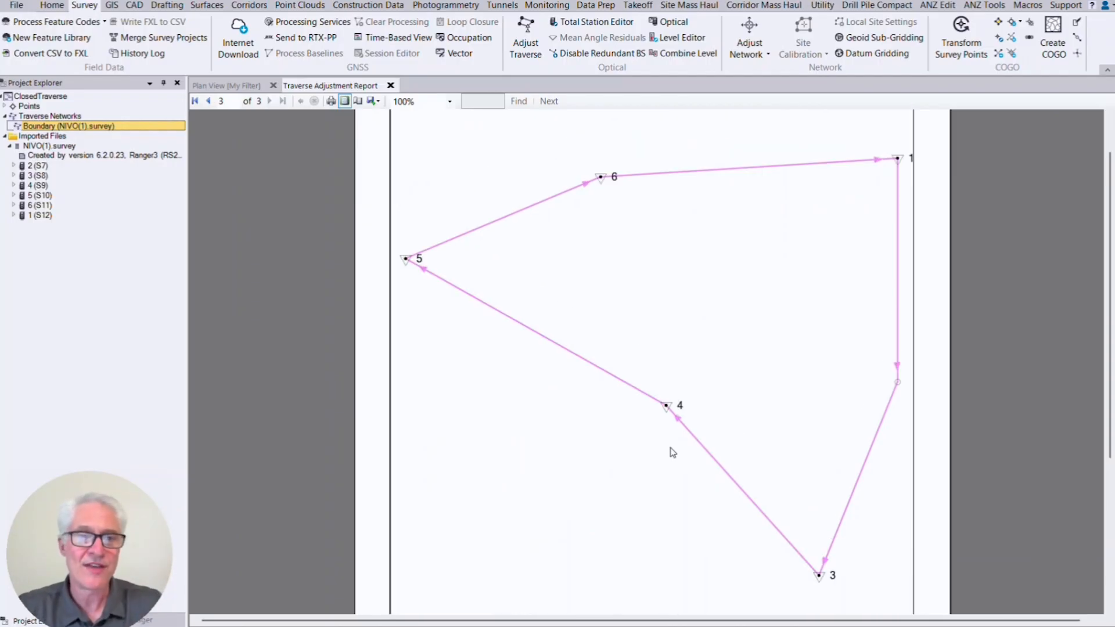
{"action": "mouse_move", "coordinate": [371, 101]}
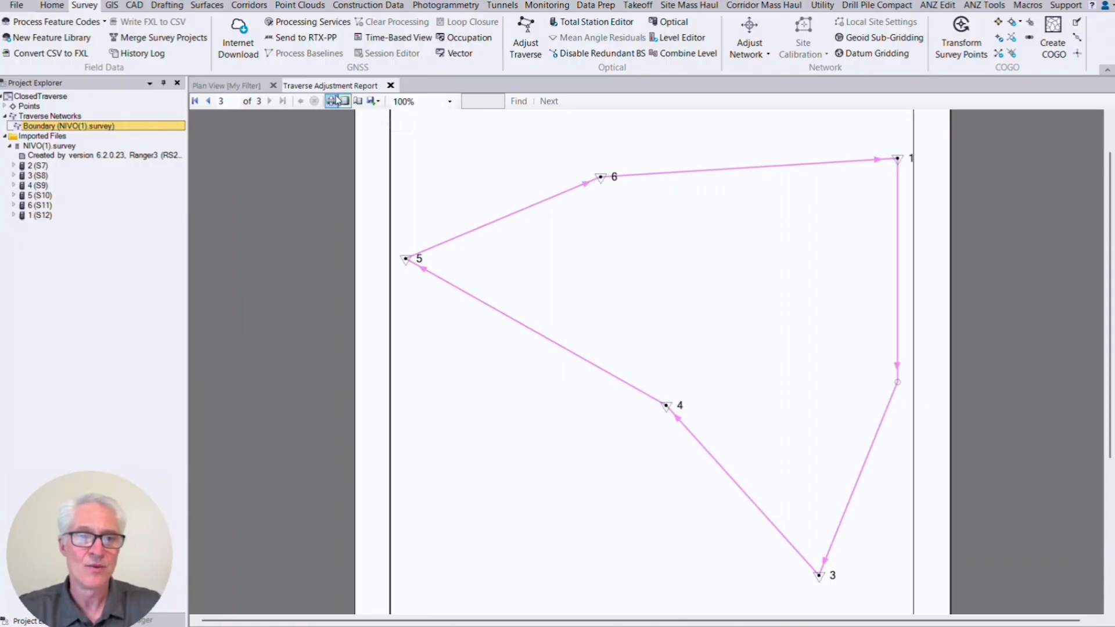
{"action": "mouse_move", "coordinate": [372, 101]}
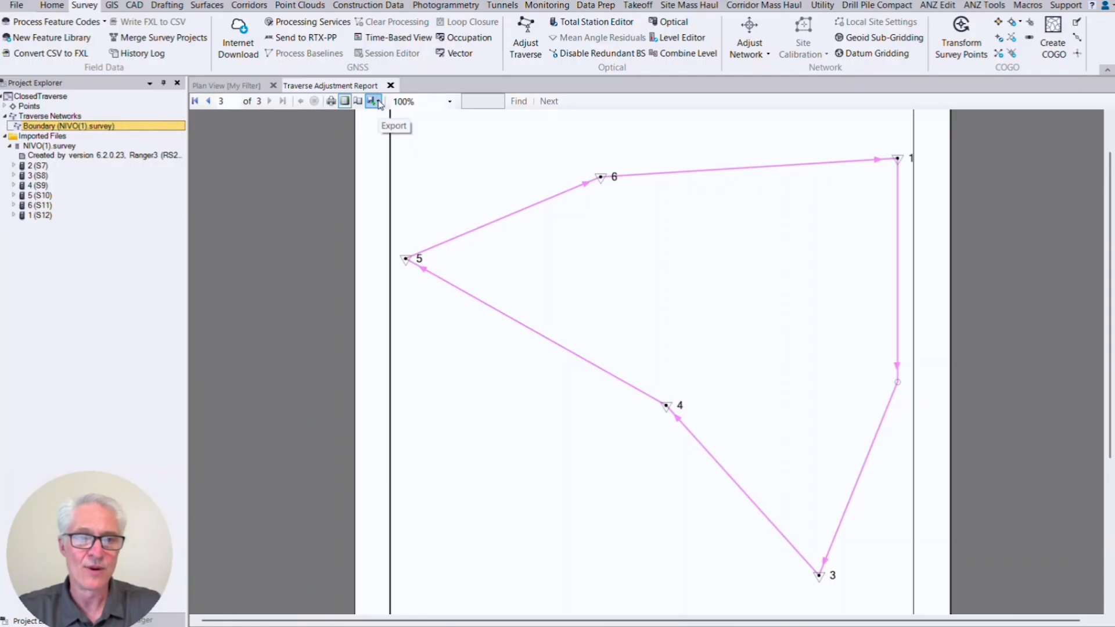
- View the report's Excel/PDF/Word export options, then close the Traverse Adjustment Report tab
{"action": "left_click", "coordinate": [373, 101]}
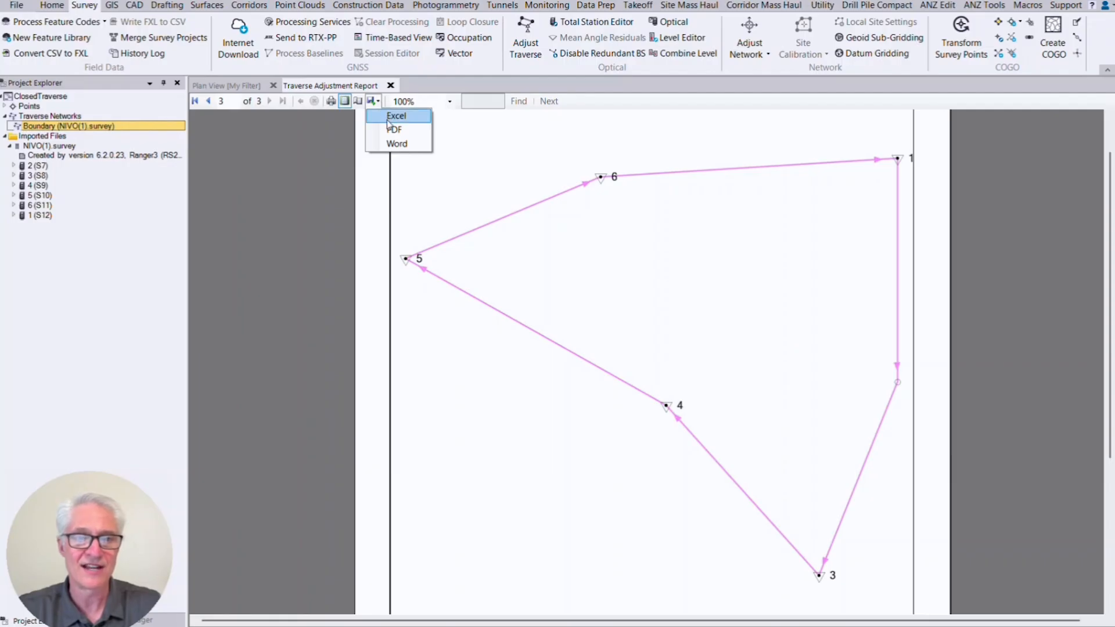
{"action": "mouse_move", "coordinate": [396, 143]}
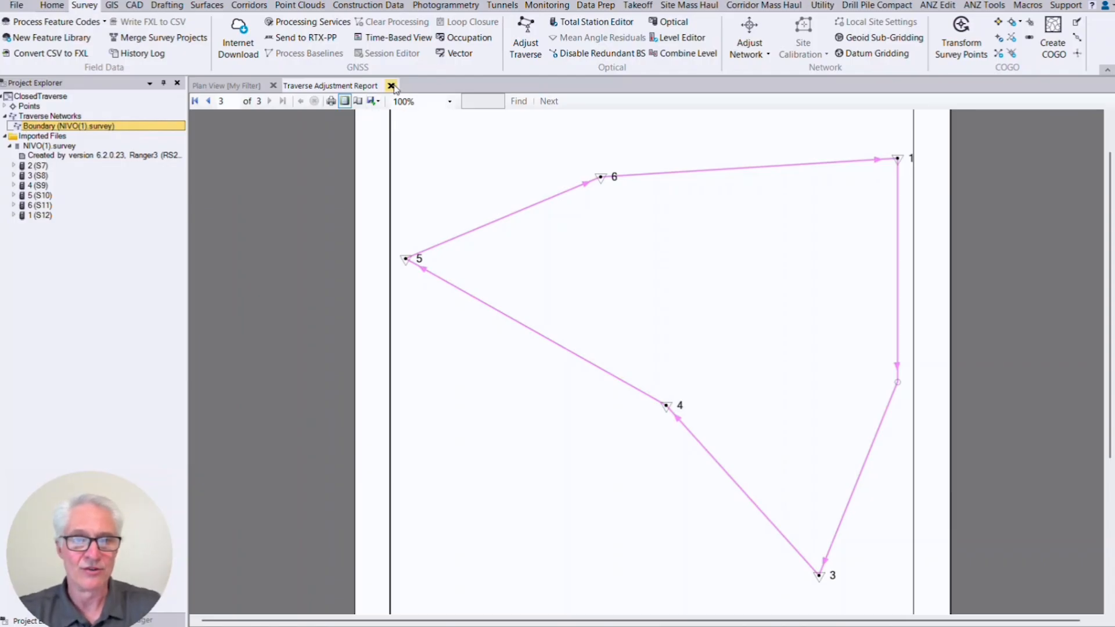
{"action": "left_click", "coordinate": [391, 85]}
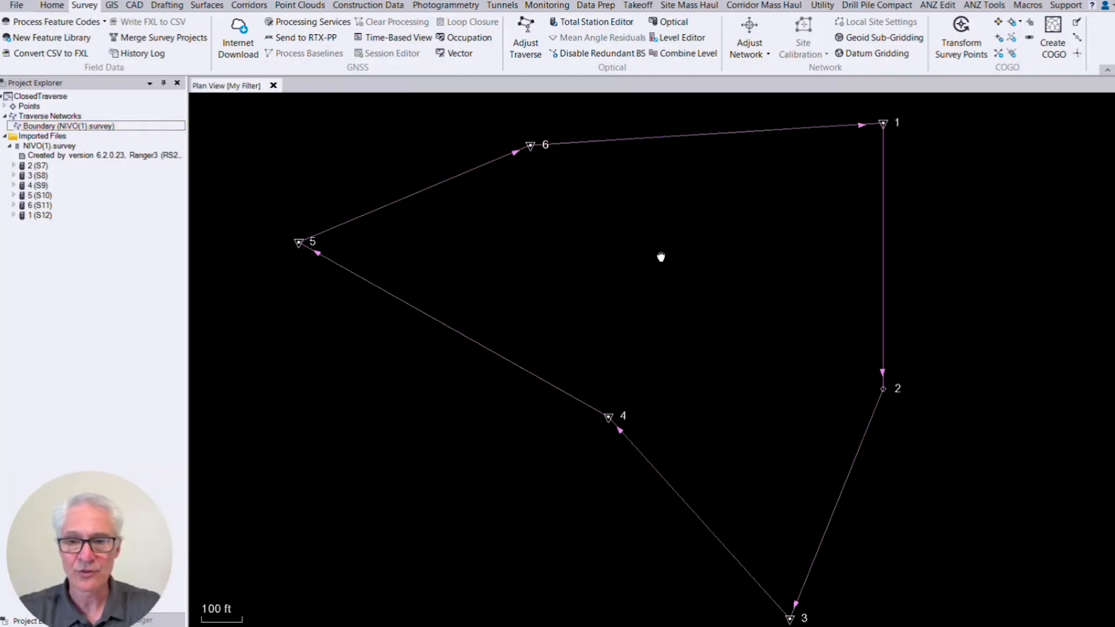